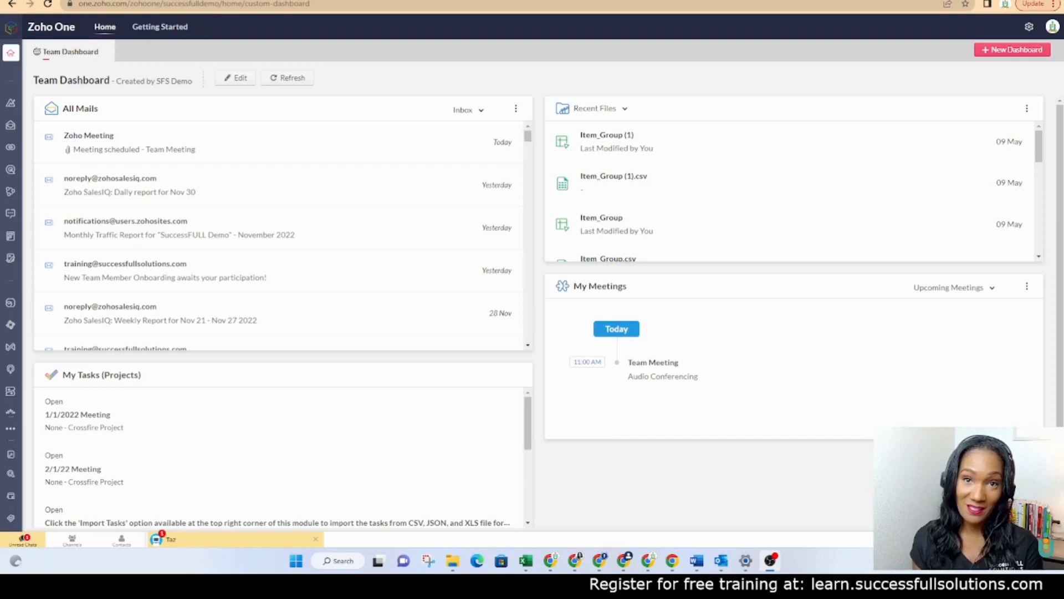
# - Open the Cliq app from the Zoho One sidebar to its Remote Work overview
pyautogui.click(10, 213)
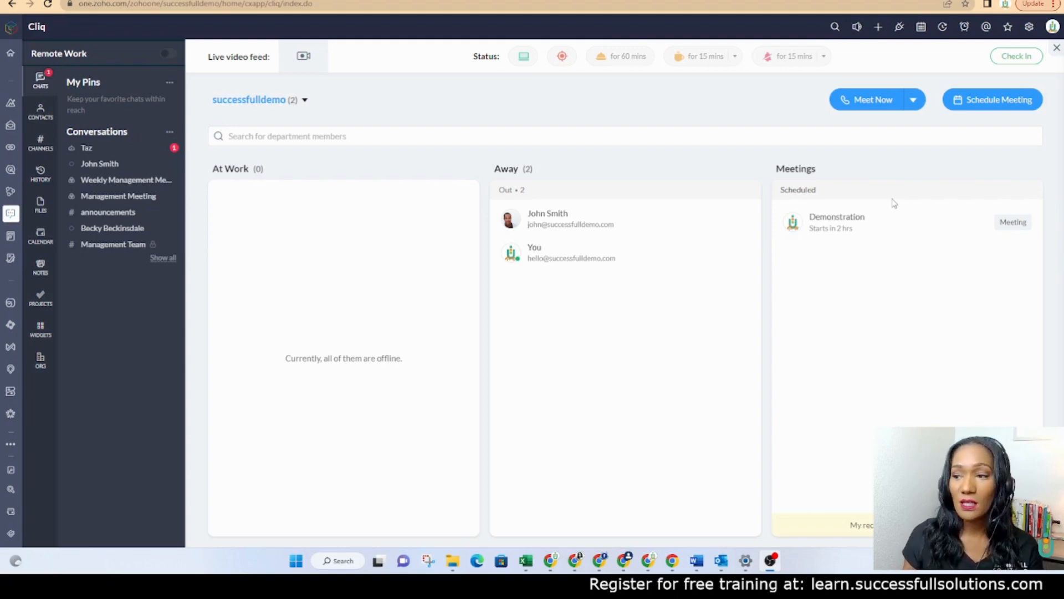
pyautogui.moveTo(58, 276)
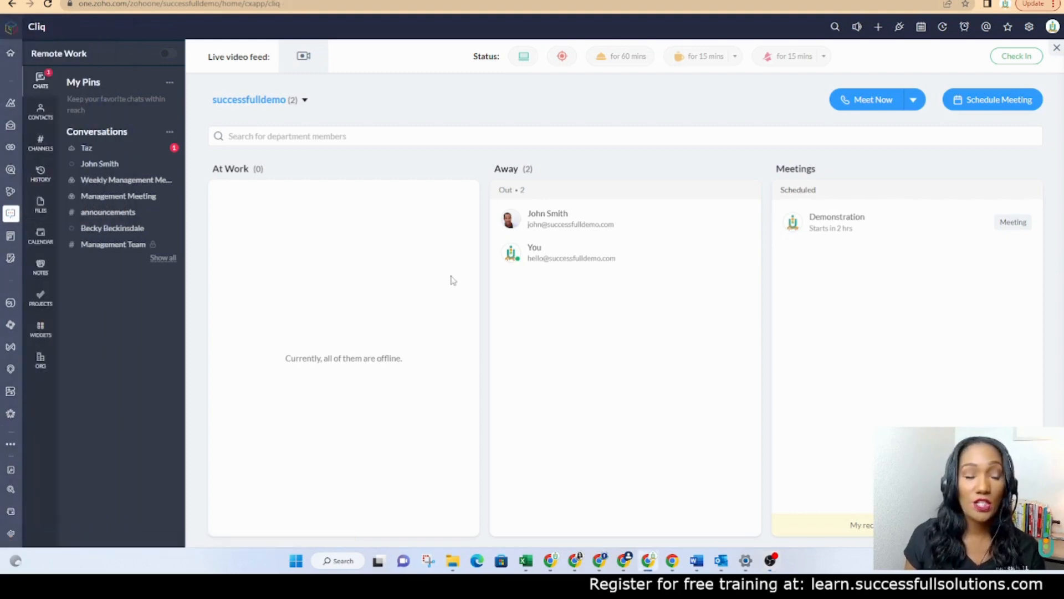
# - Switch the Cliq side panel from pinned chats to the Channels list
pyautogui.click(40, 143)
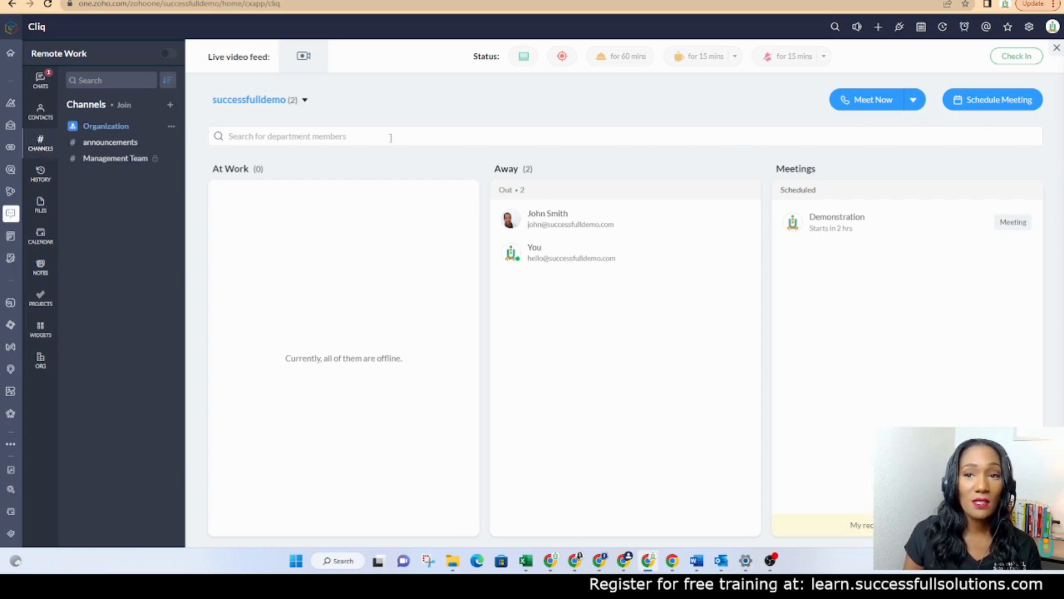
pyautogui.moveTo(993, 100)
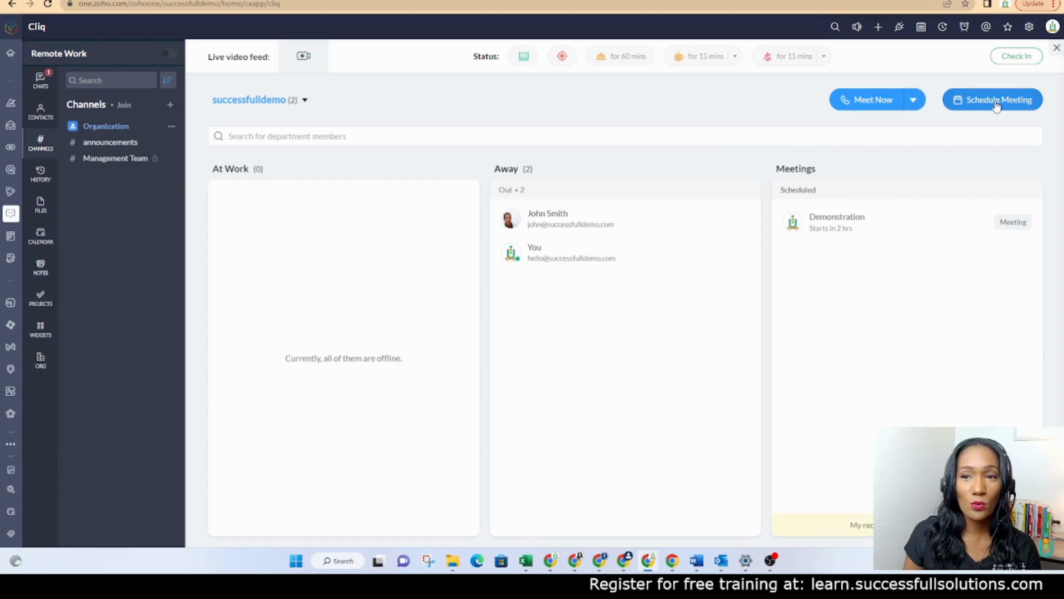
# - Schedule an online meeting named 'Online Meeting' for today, 11:00 AM to 12:00 PM, and create it
pyautogui.click(992, 100)
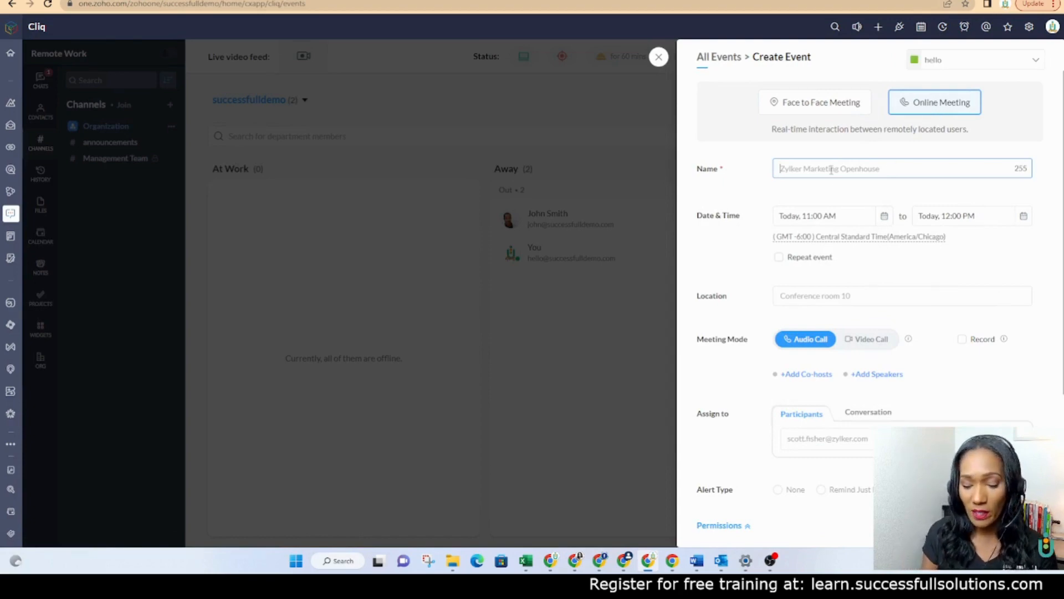
pyautogui.write('Online Me')
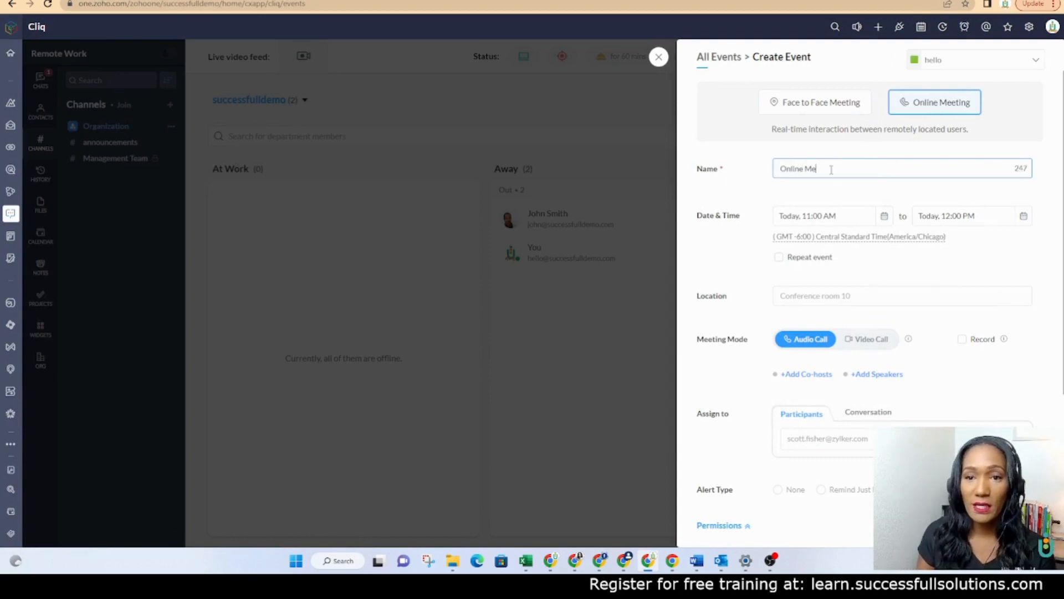
pyautogui.write('eting')
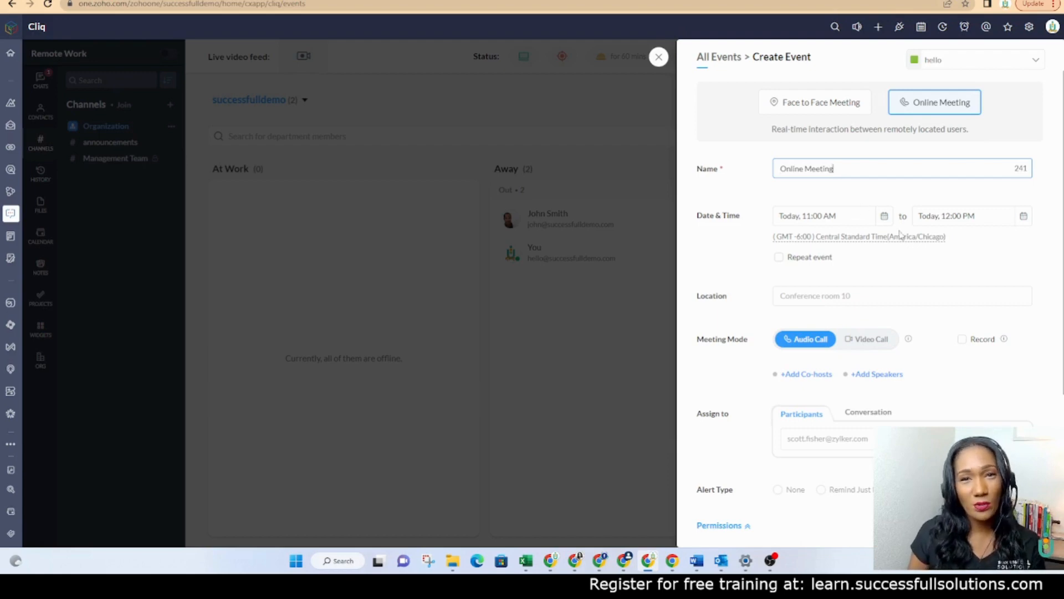
pyautogui.moveTo(909, 273)
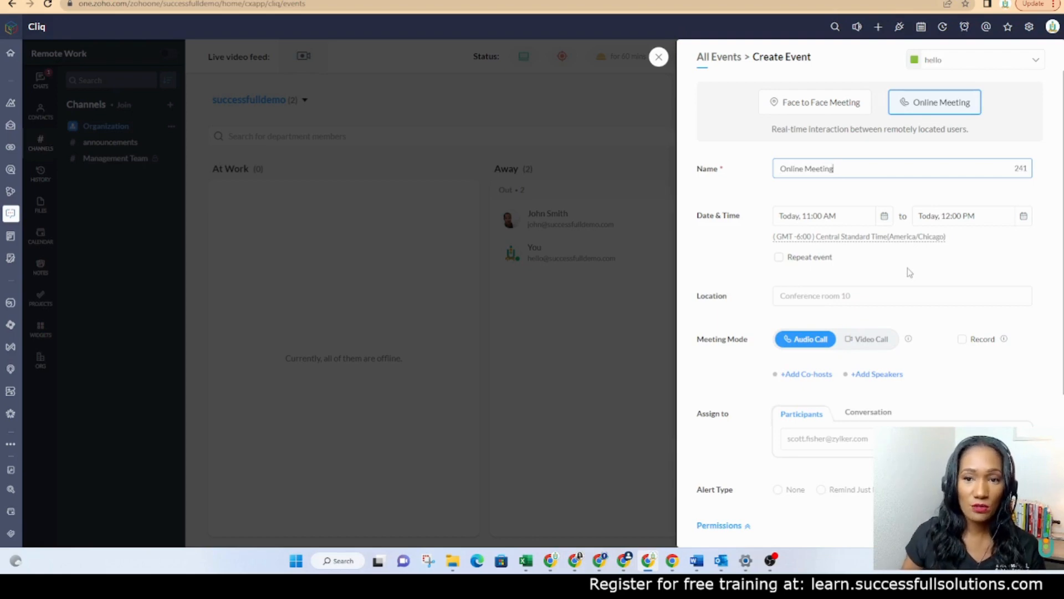
pyautogui.scroll(-3)
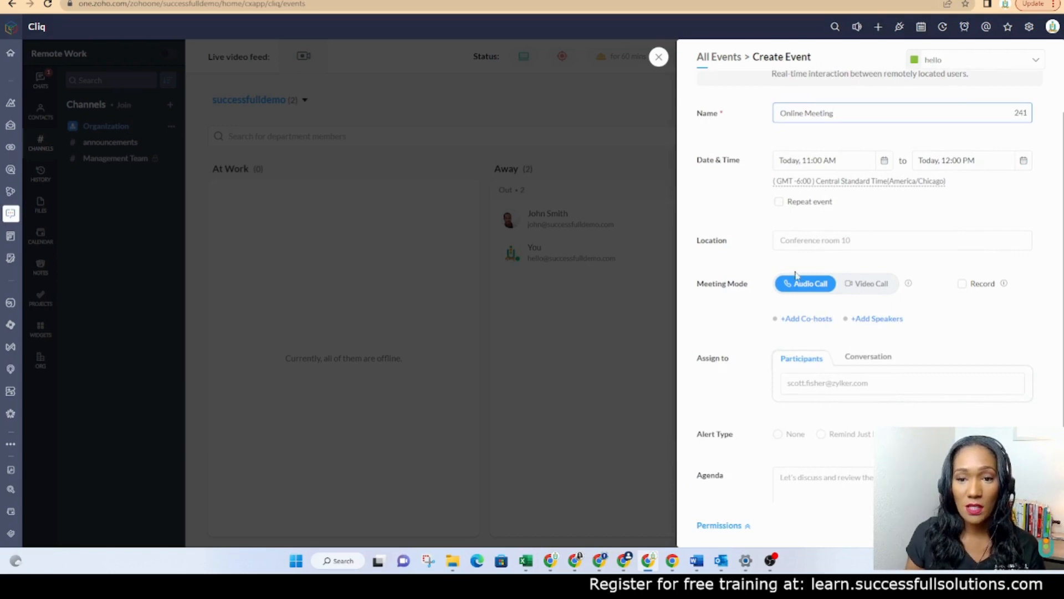
pyautogui.moveTo(861, 288)
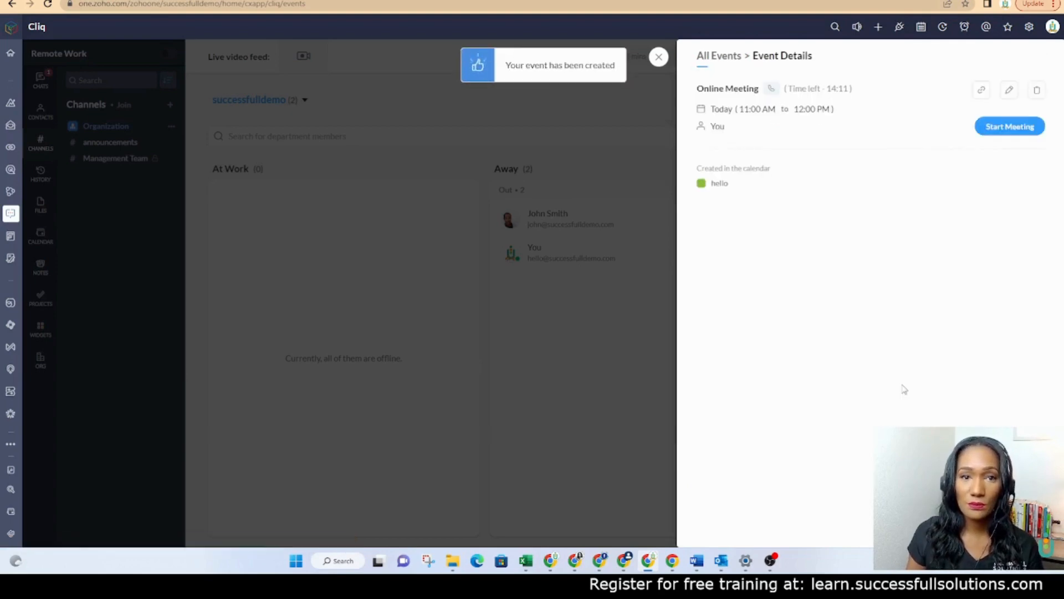
pyautogui.click(657, 56)
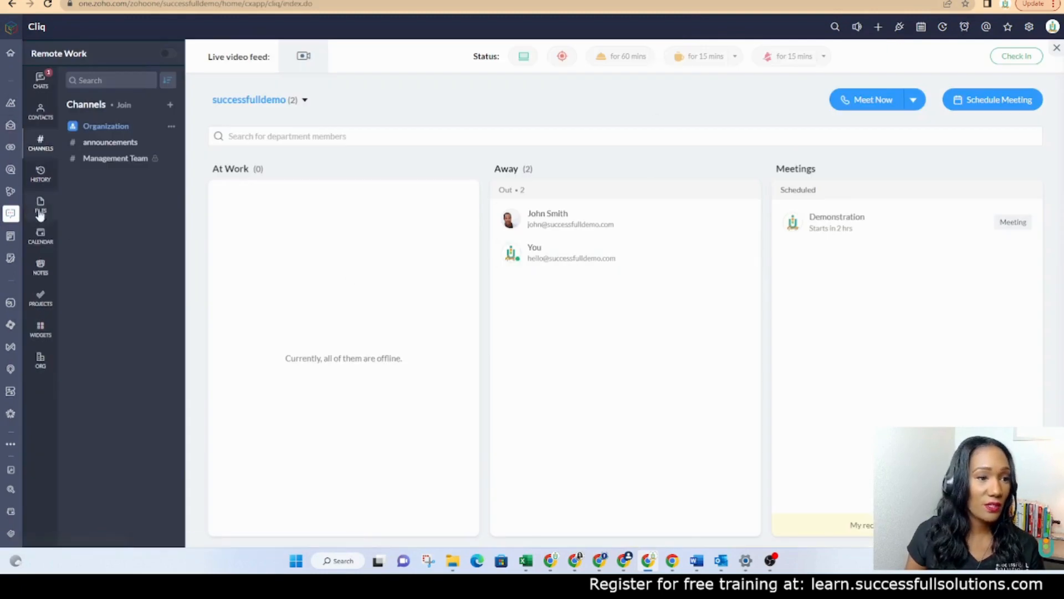
# - Review this week's calendar, checking the Online Meeting and Team Meeting event details
pyautogui.click(40, 237)
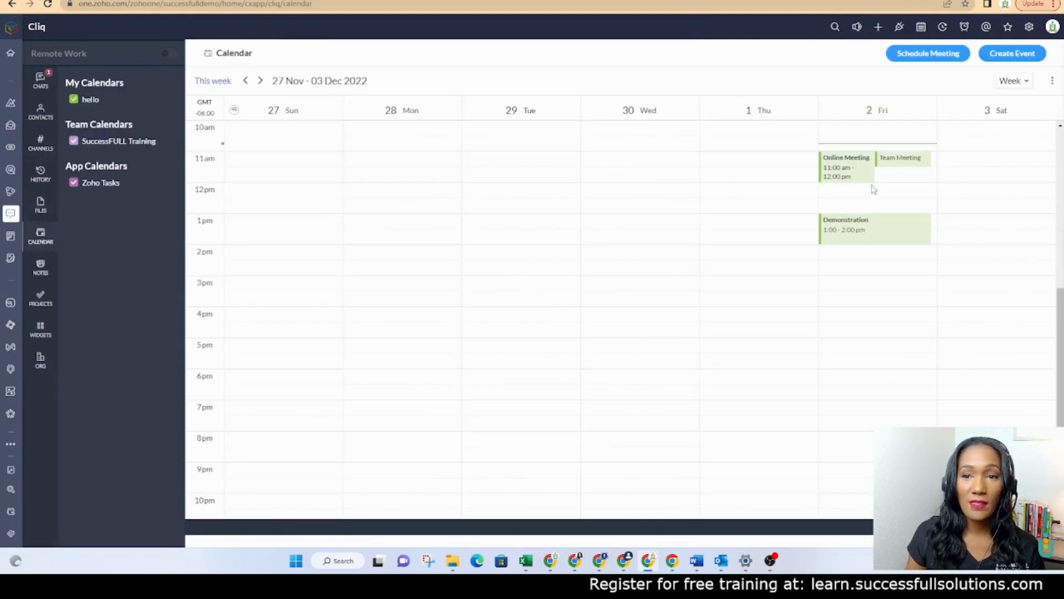
pyautogui.moveTo(864, 253)
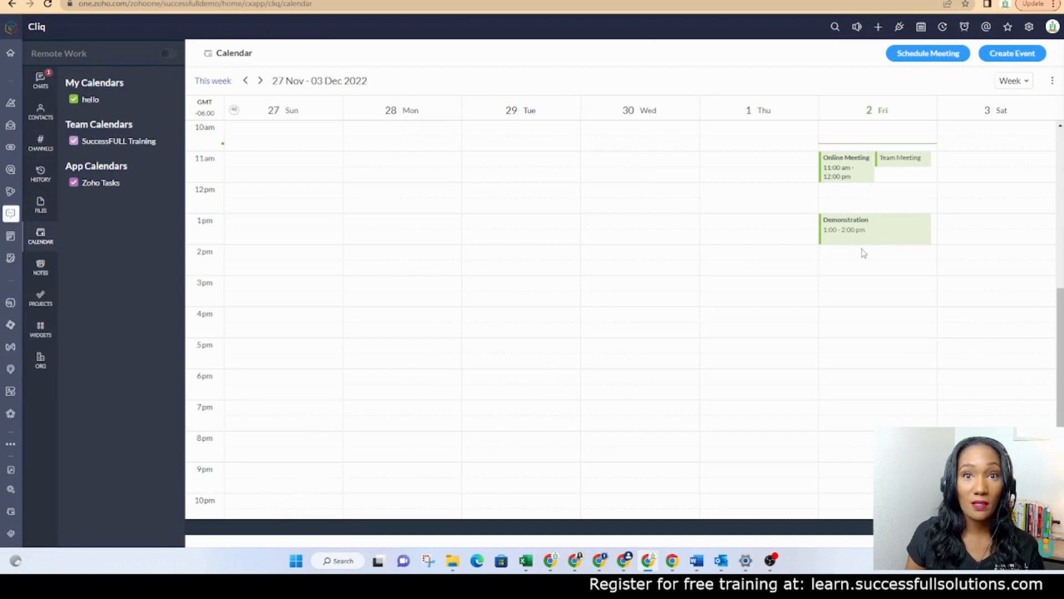
pyautogui.click(845, 167)
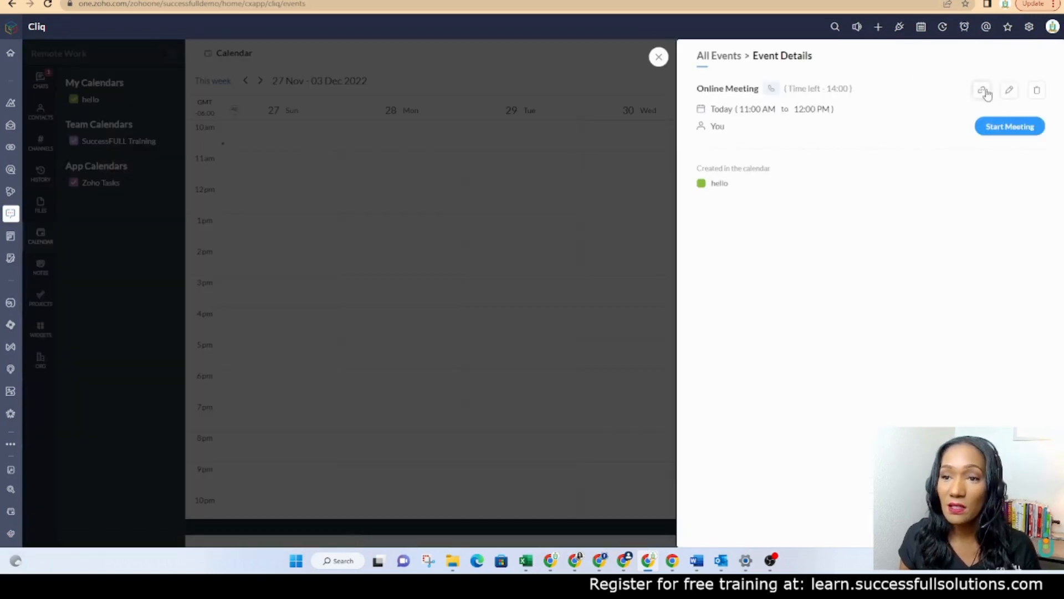
pyautogui.moveTo(982, 90)
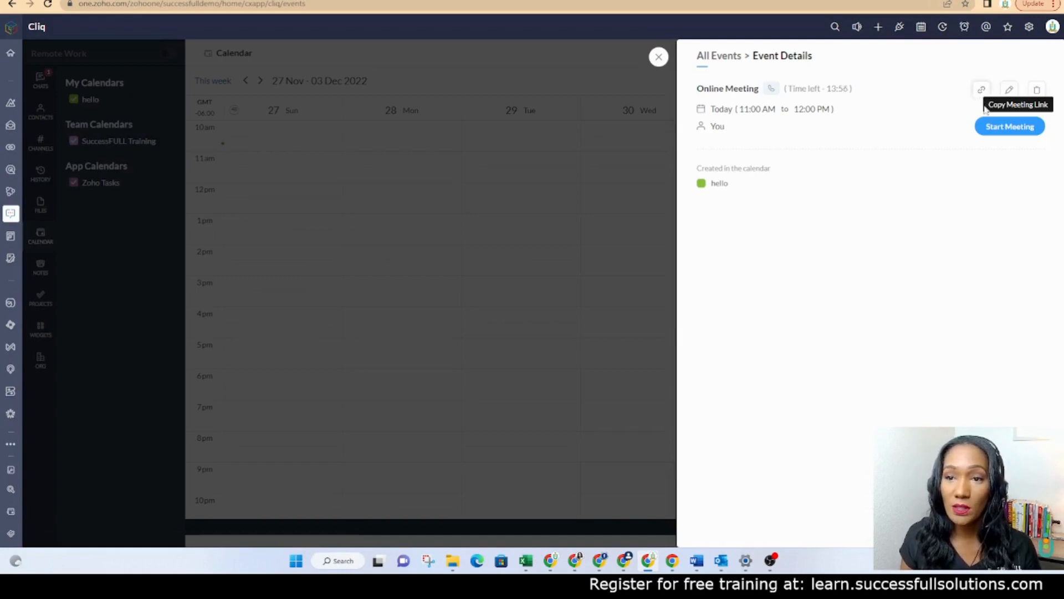
pyautogui.moveTo(1009, 89)
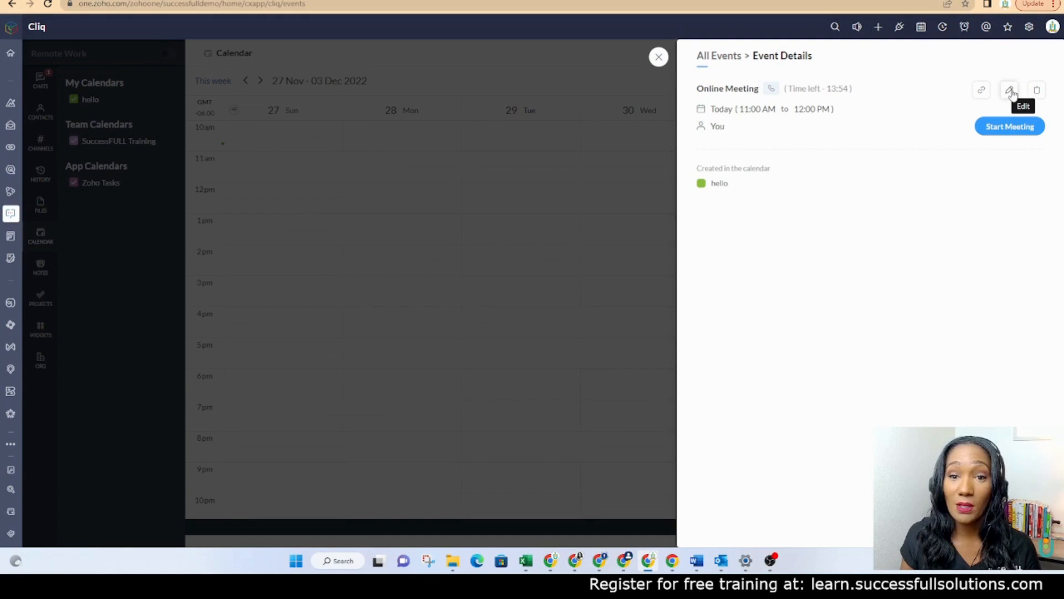
pyautogui.click(658, 57)
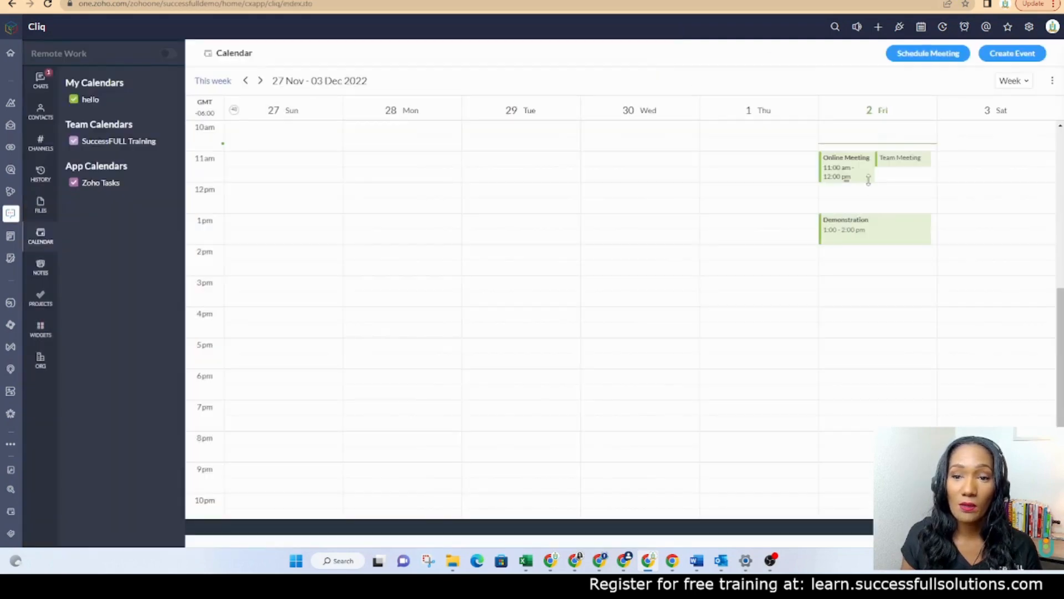
pyautogui.moveTo(860, 170)
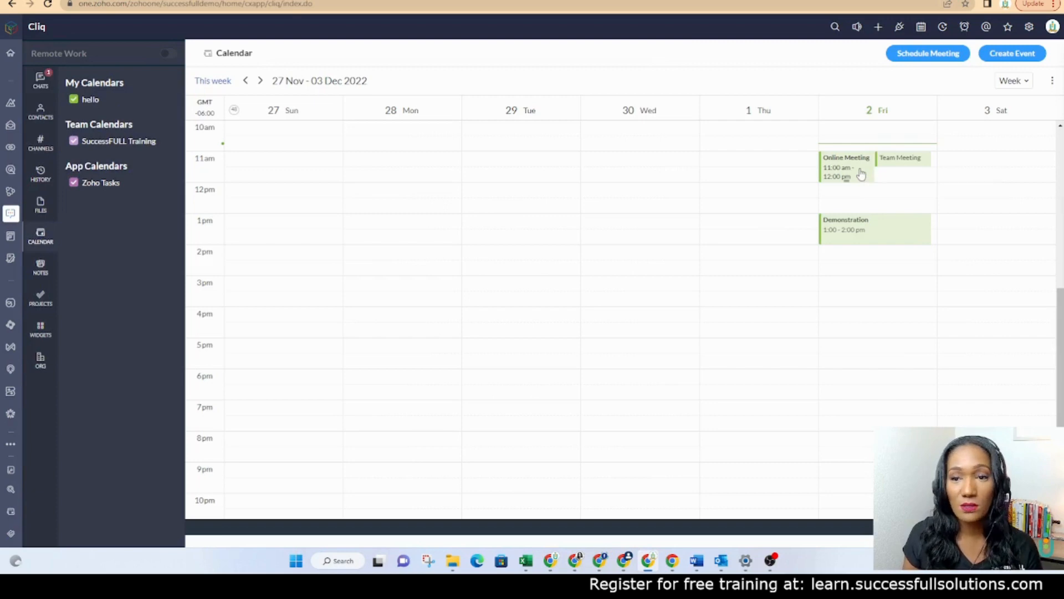
pyautogui.click(846, 166)
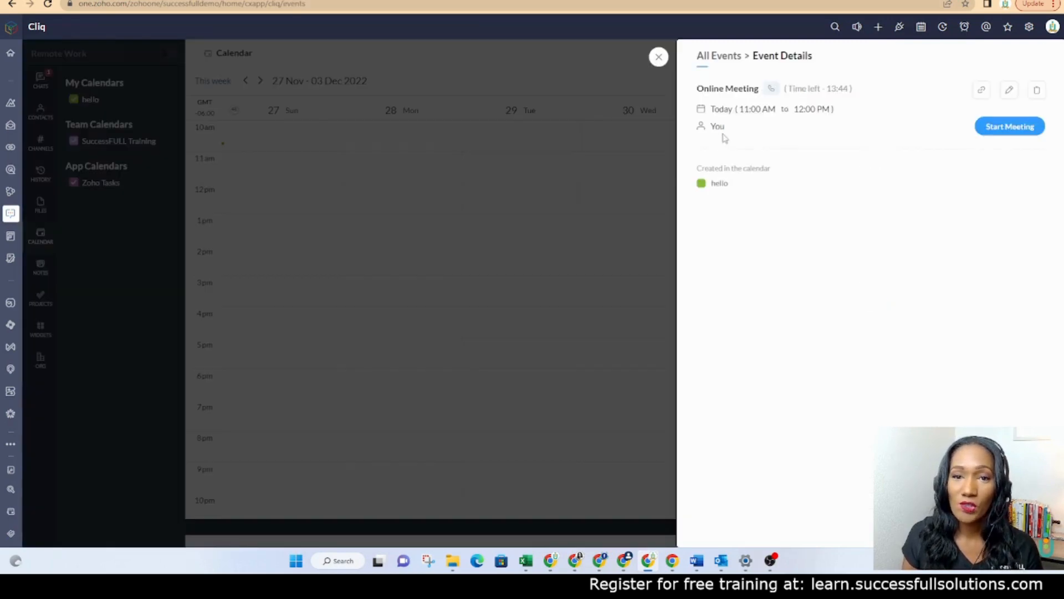
pyautogui.click(657, 57)
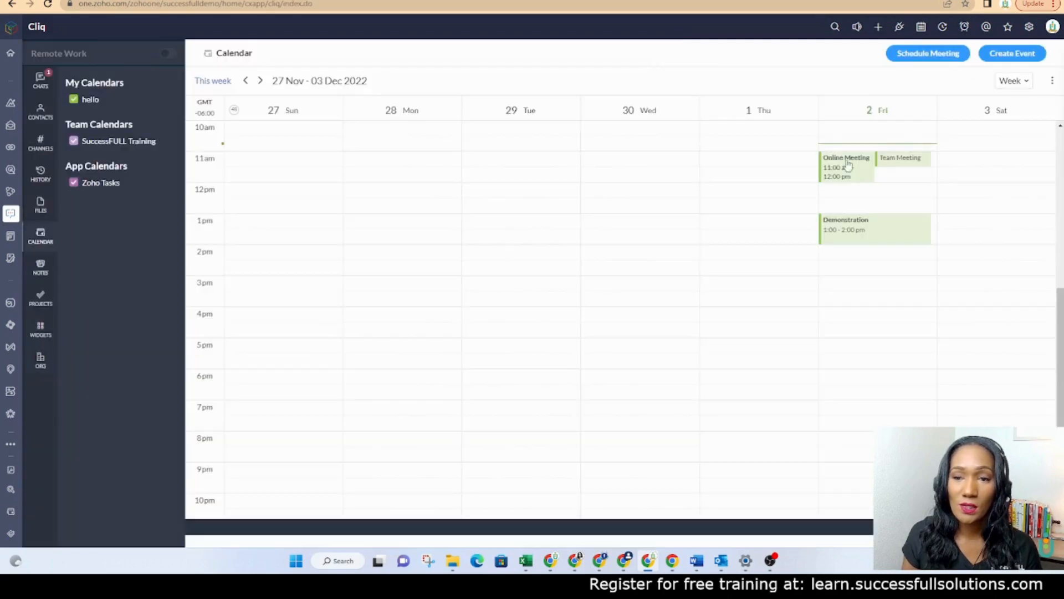
pyautogui.click(900, 158)
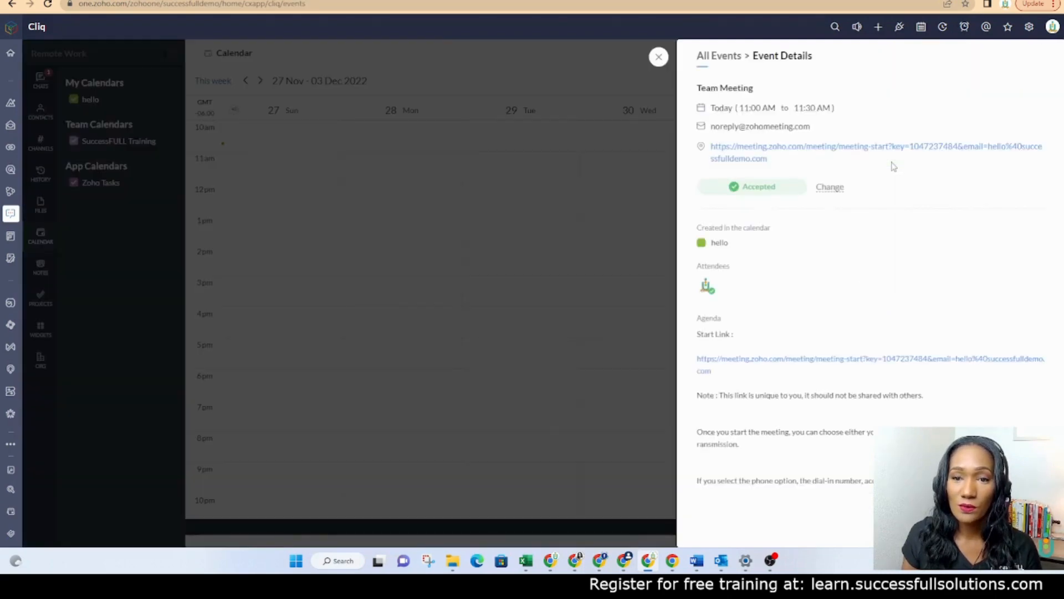
pyautogui.click(658, 57)
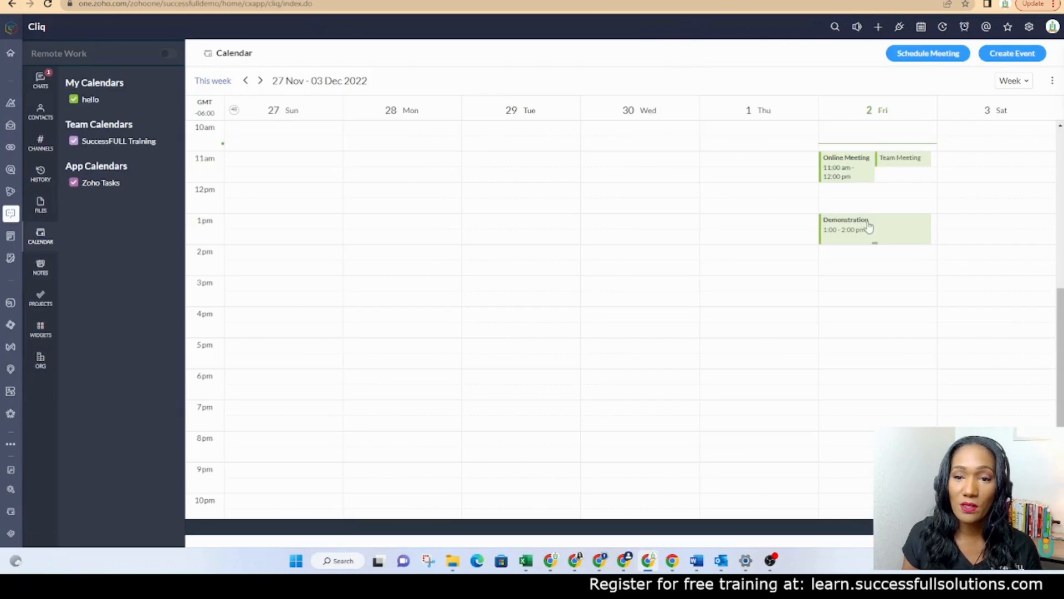
# - View the Demonstration event and enter its meeting room
pyautogui.click(845, 224)
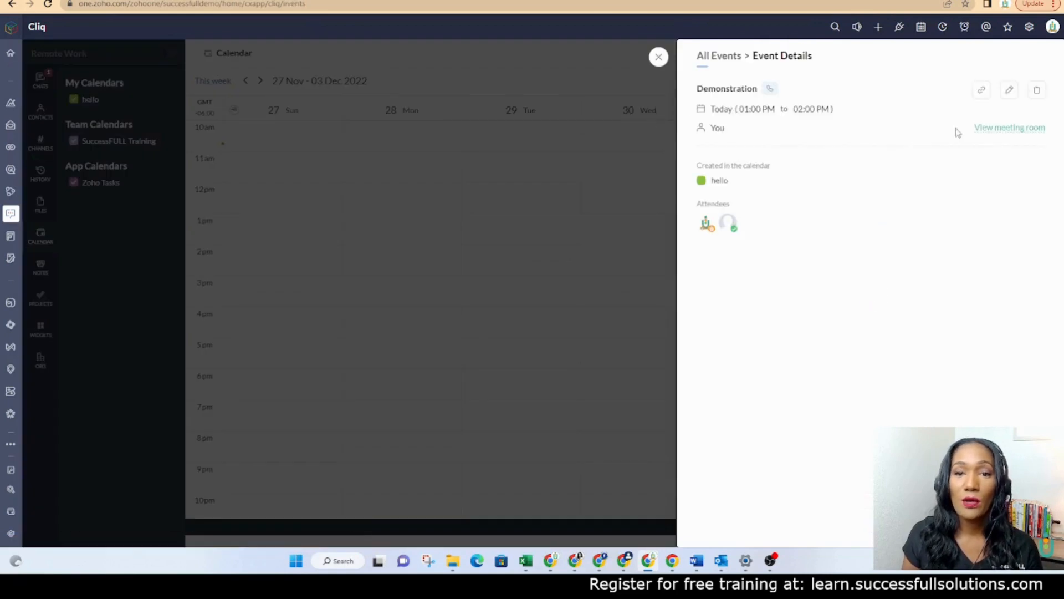
pyautogui.moveTo(1009, 127)
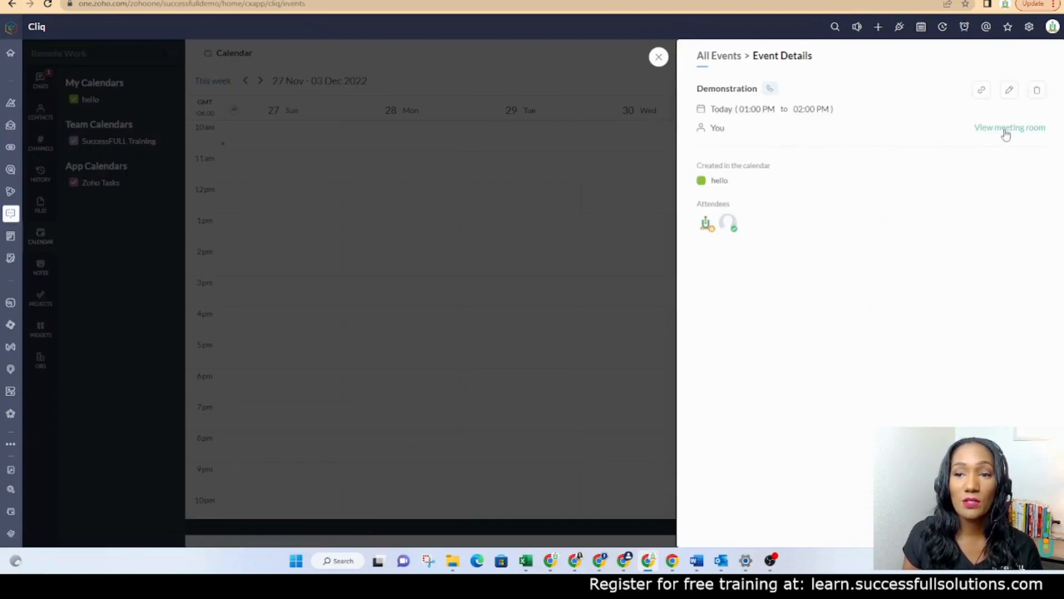
pyautogui.moveTo(917, 272)
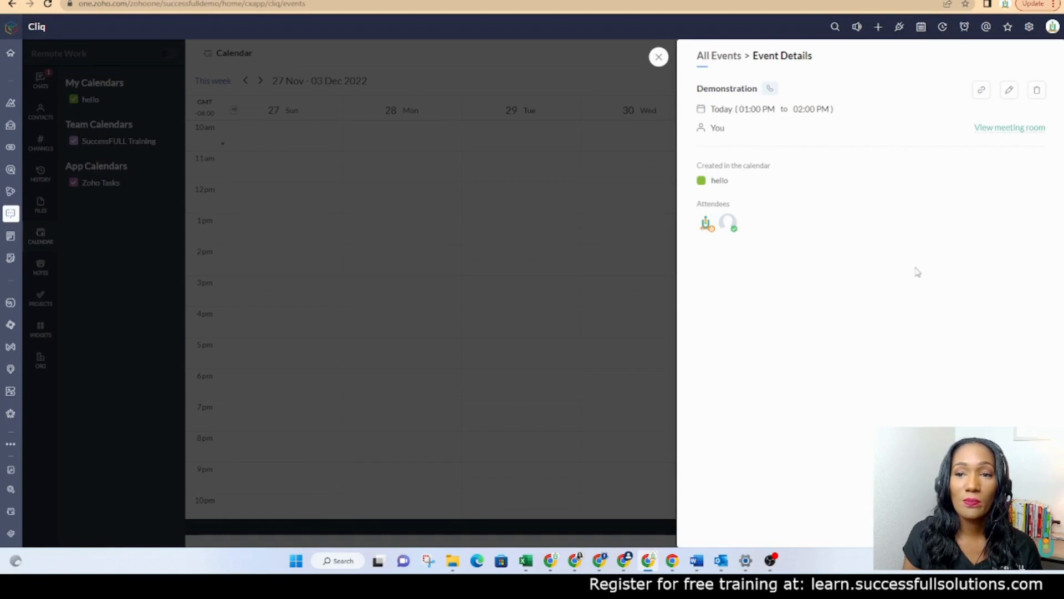
pyautogui.click(1009, 127)
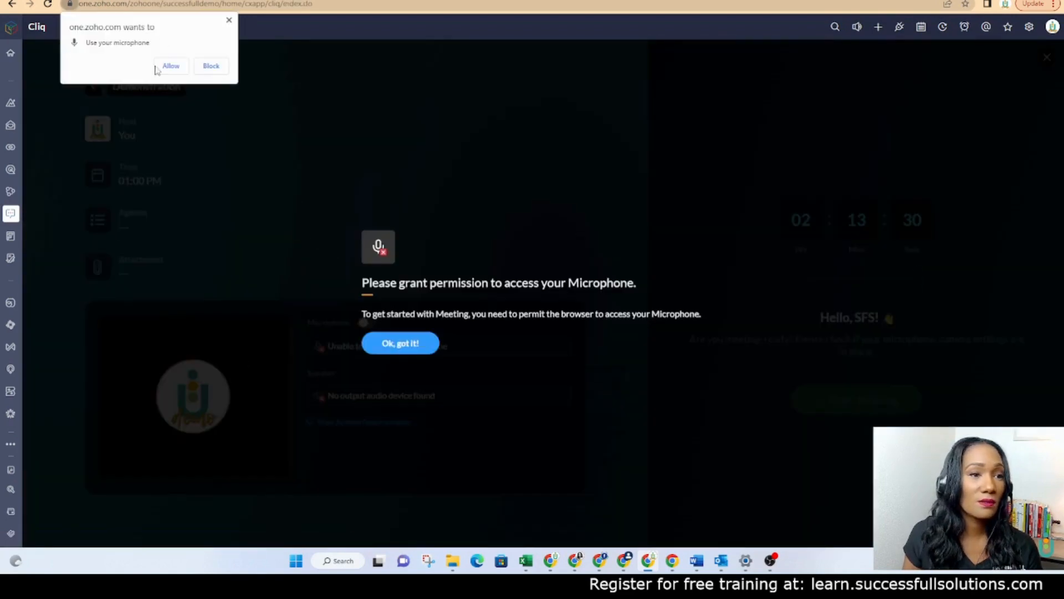
# - Allow microphone access for the Demonstration meeting, then leave the room back to the week calendar
pyautogui.click(171, 66)
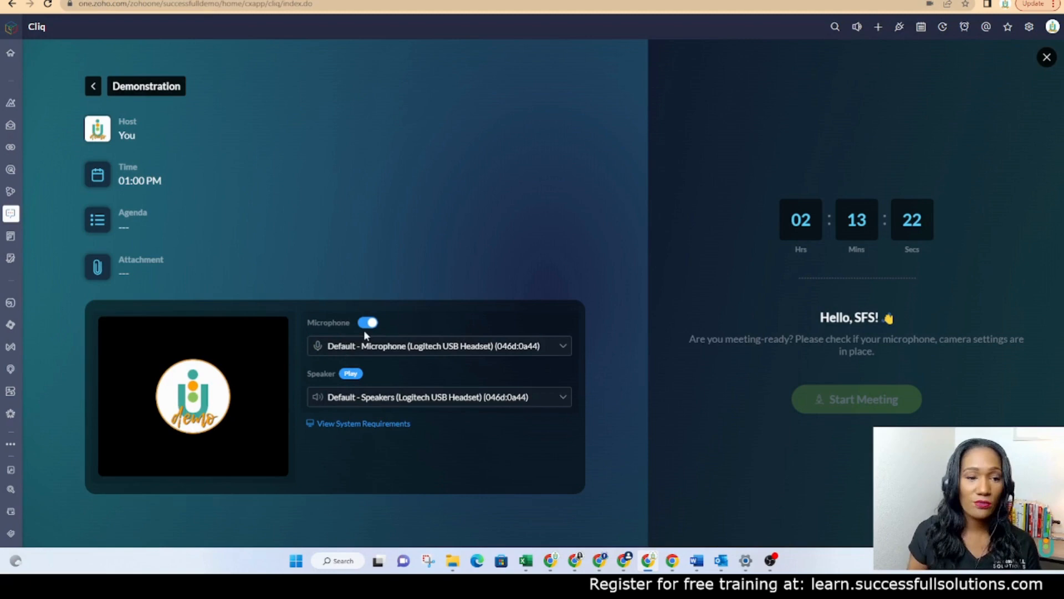
pyautogui.click(10, 236)
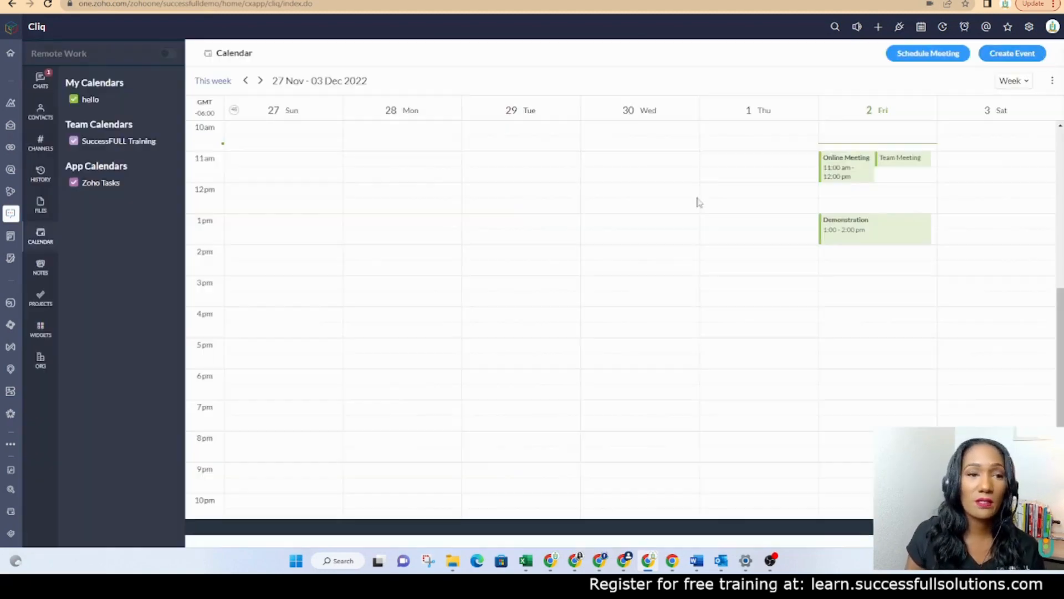
pyautogui.scroll(3)
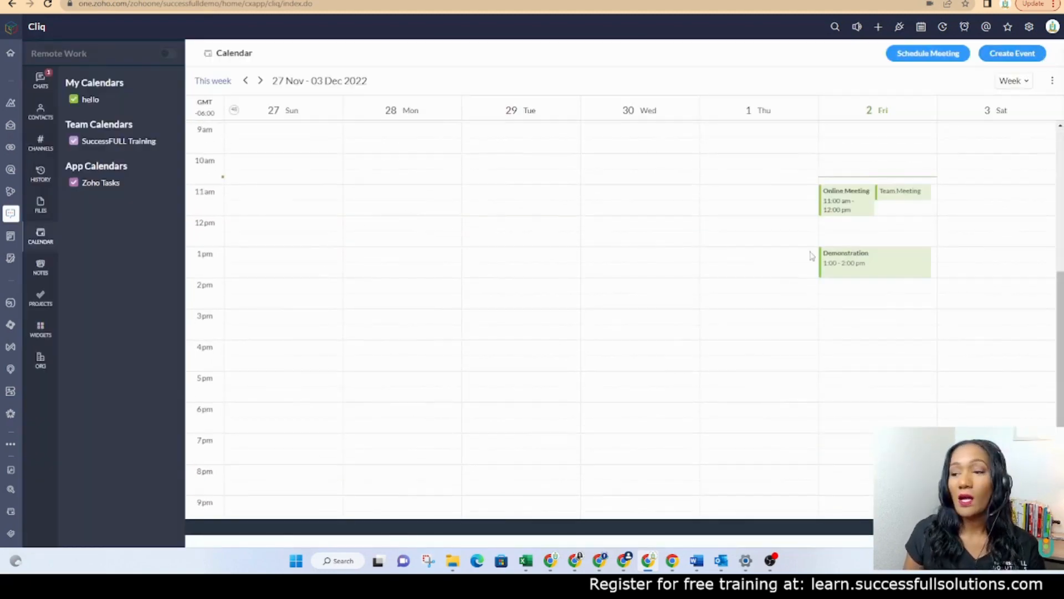
pyautogui.moveTo(255, 311)
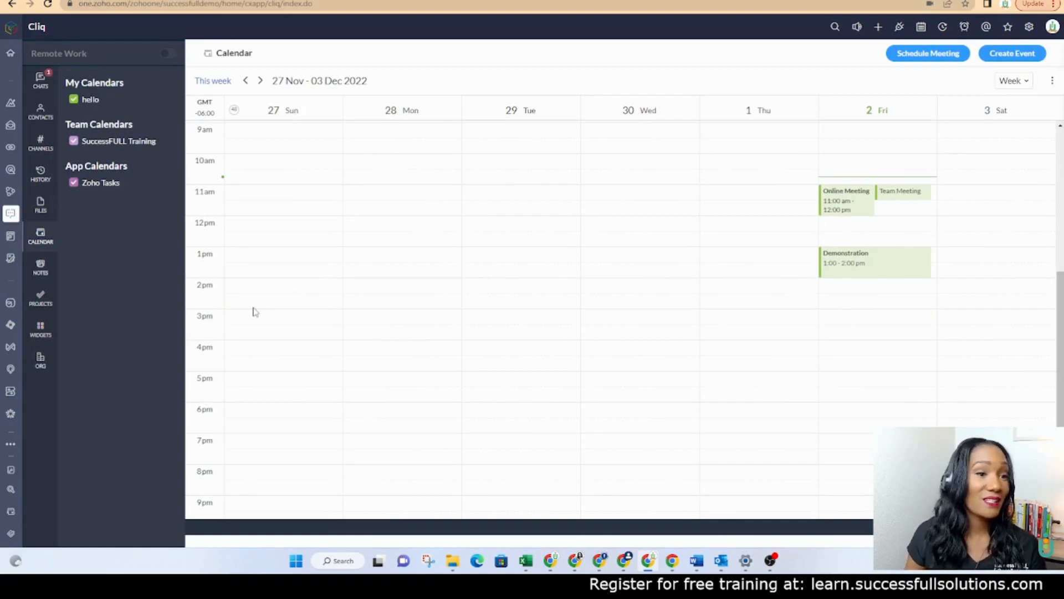
pyautogui.moveTo(29, 220)
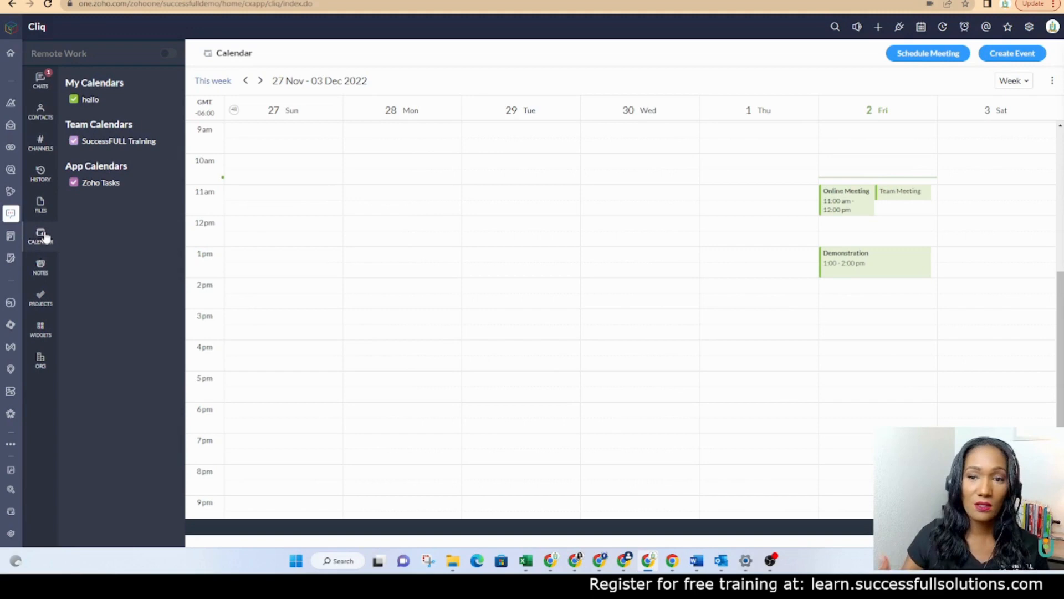
pyautogui.moveTo(67, 211)
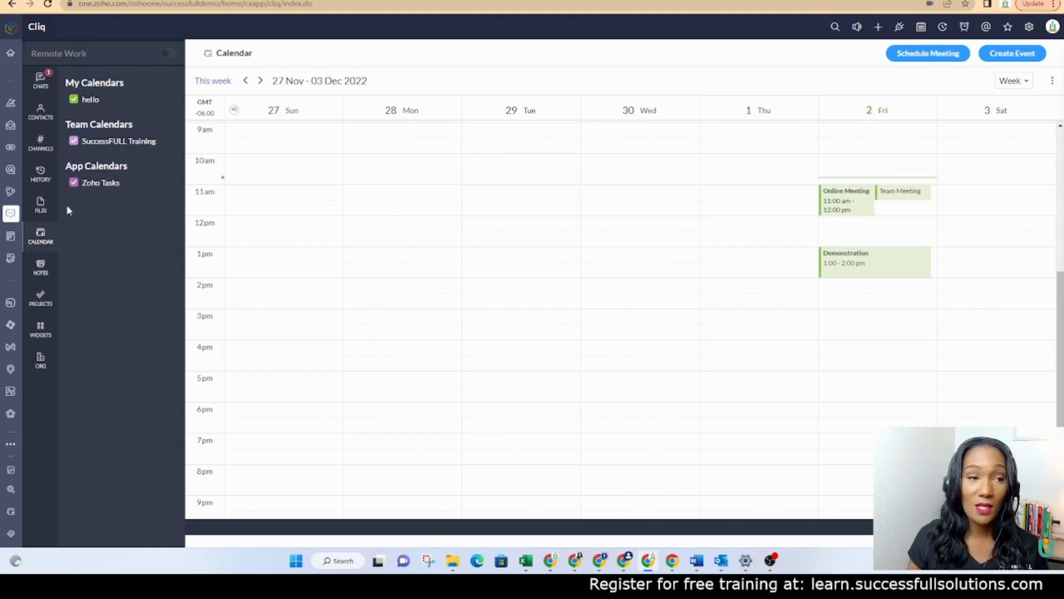
pyautogui.click(73, 100)
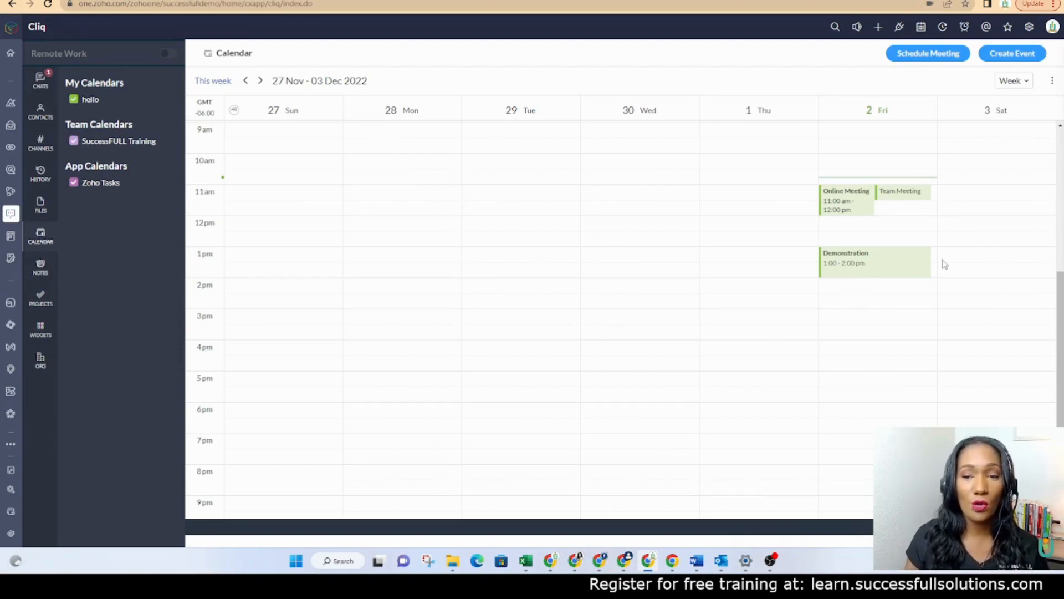
pyautogui.moveTo(175, 274)
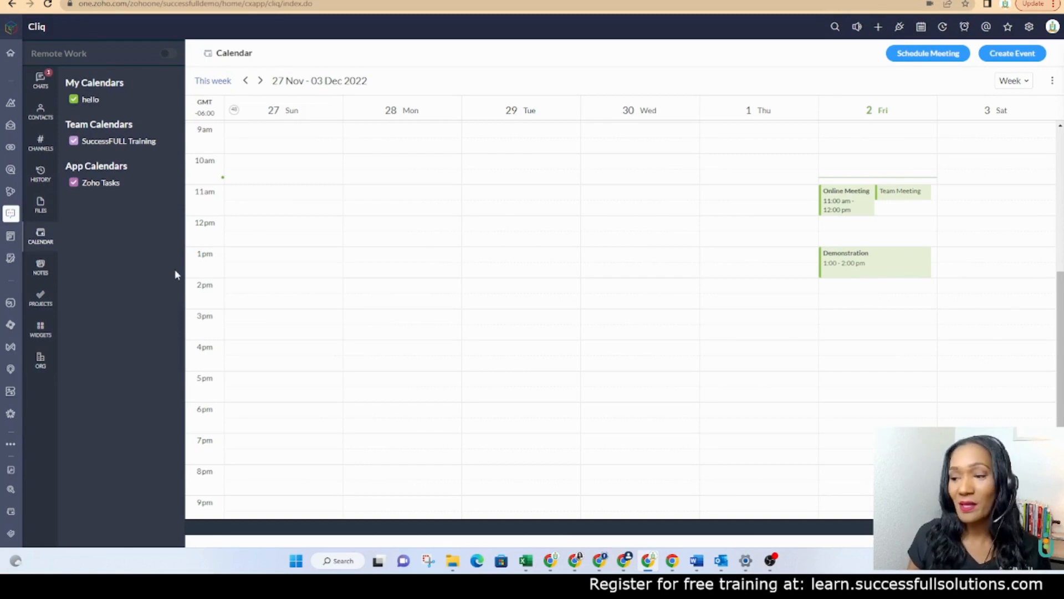
pyautogui.moveTo(251, 246)
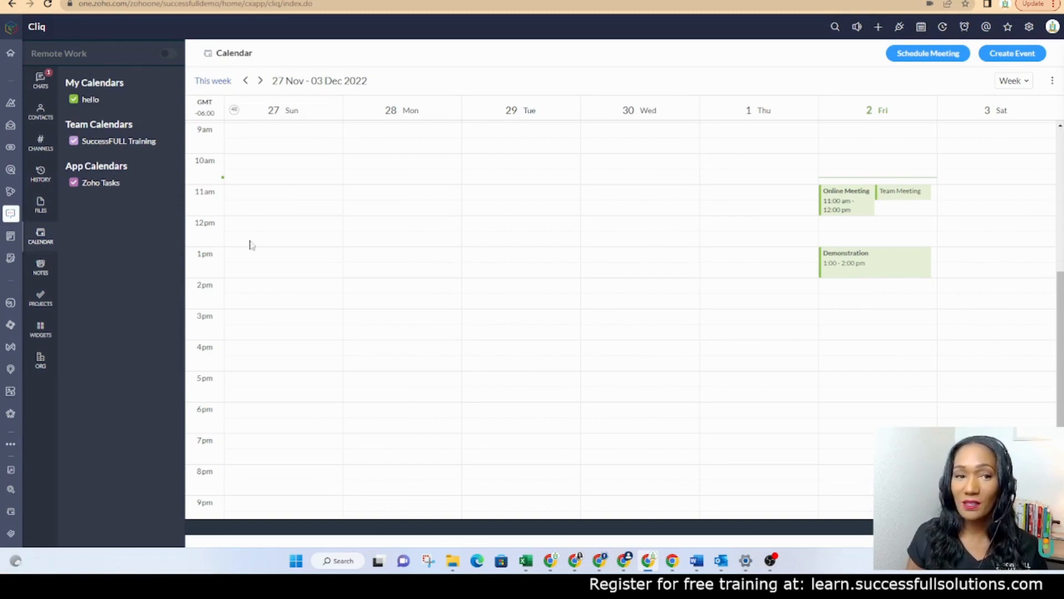
pyautogui.scroll(-3)
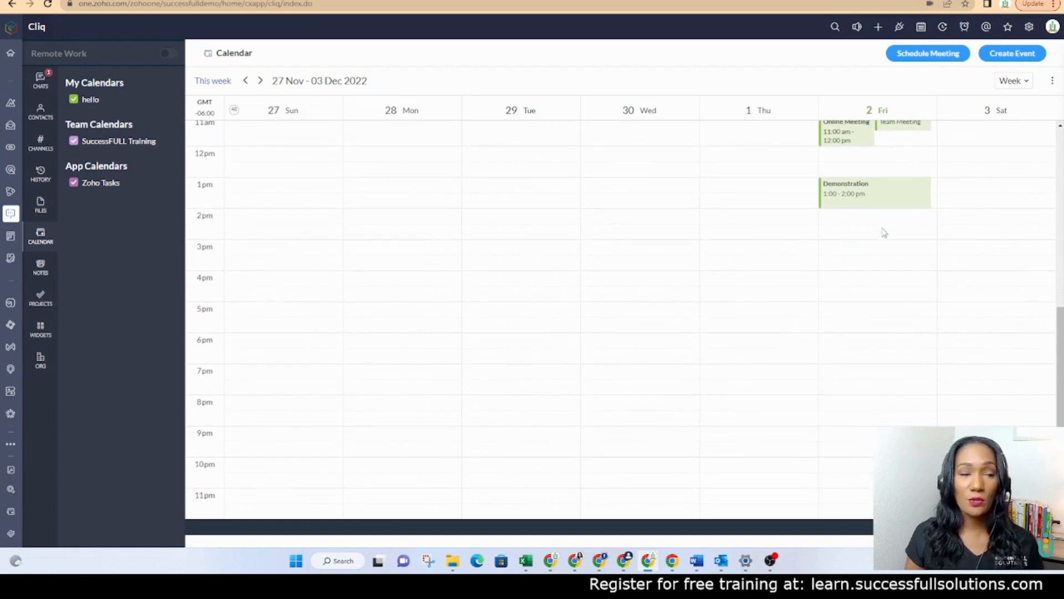
pyautogui.moveTo(459, 295)
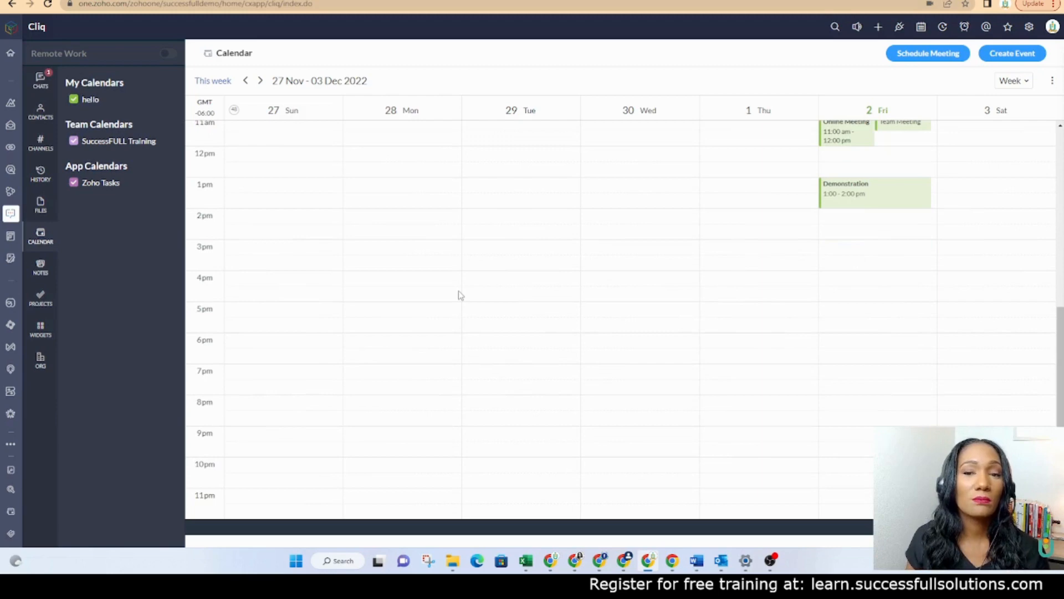
pyautogui.moveTo(431, 292)
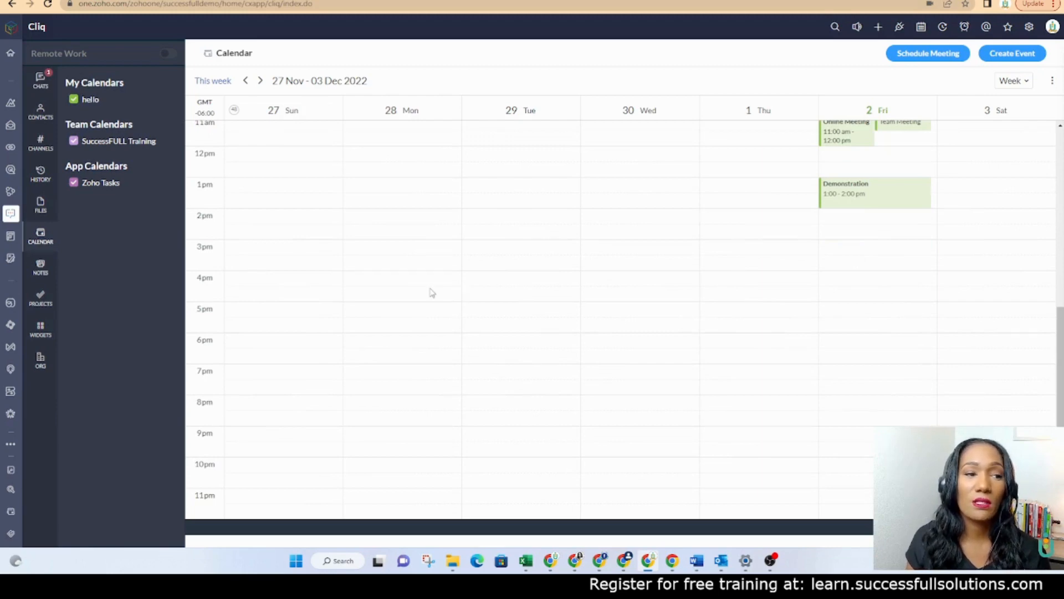
pyautogui.moveTo(550, 285)
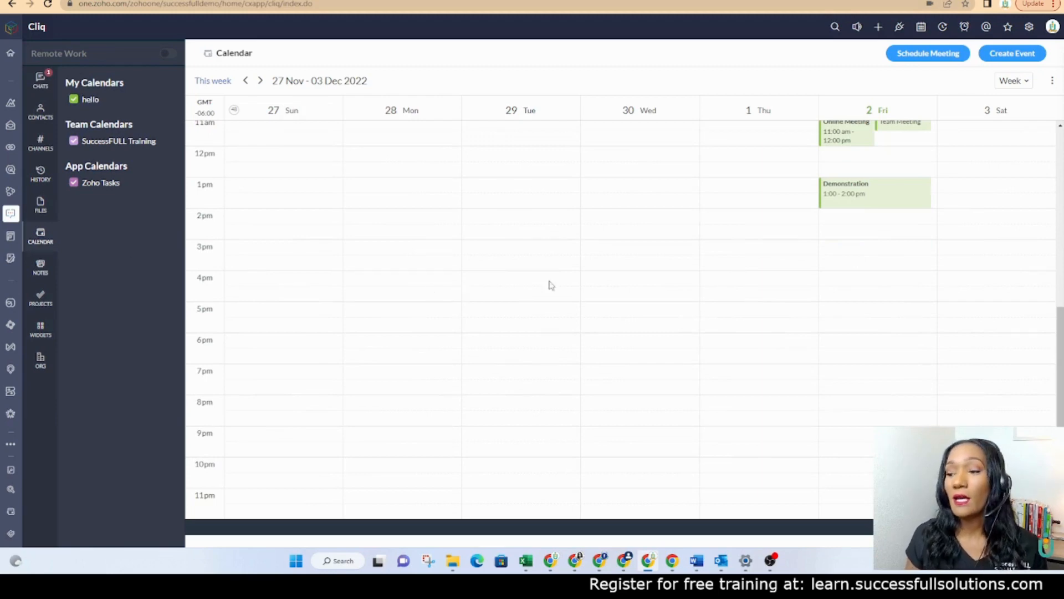
# - In Notes, browse from the 123 Company notebook to Holiday Cheer and its Christmas Cards note
pyautogui.click(40, 268)
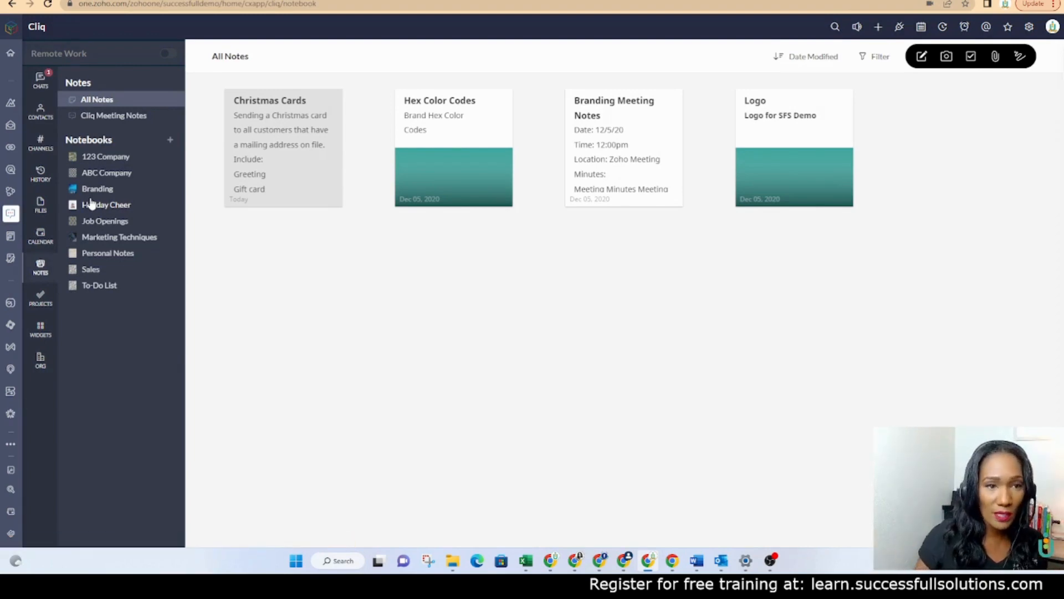
pyautogui.click(107, 156)
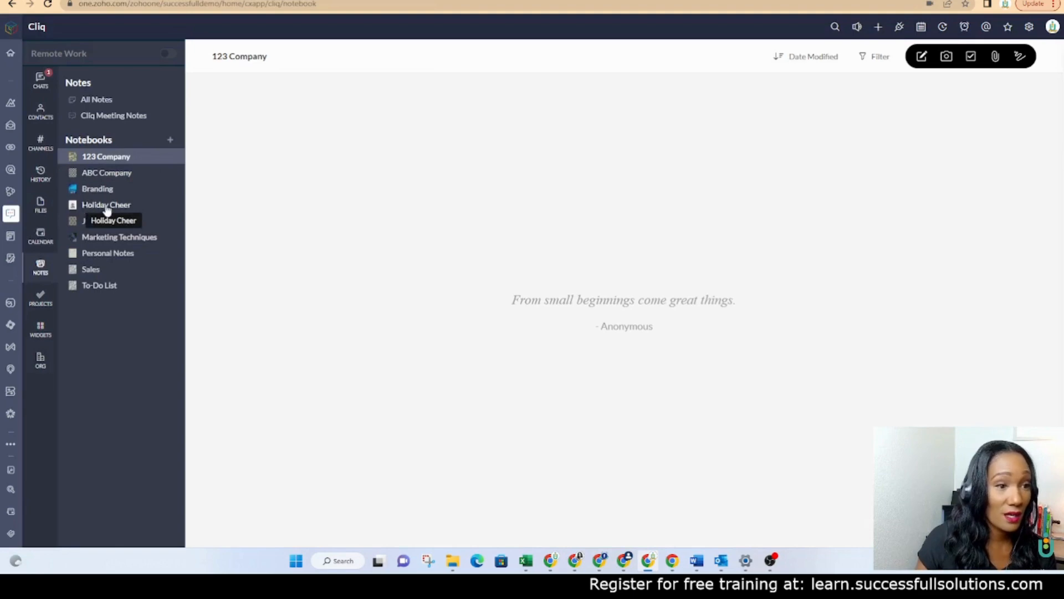
pyautogui.click(106, 204)
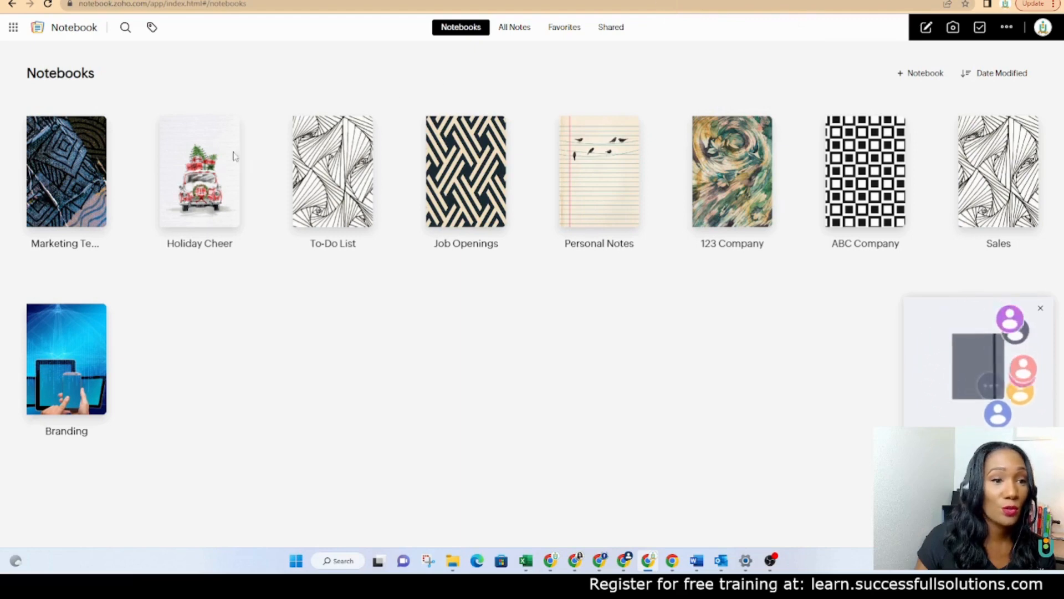
pyautogui.click(199, 170)
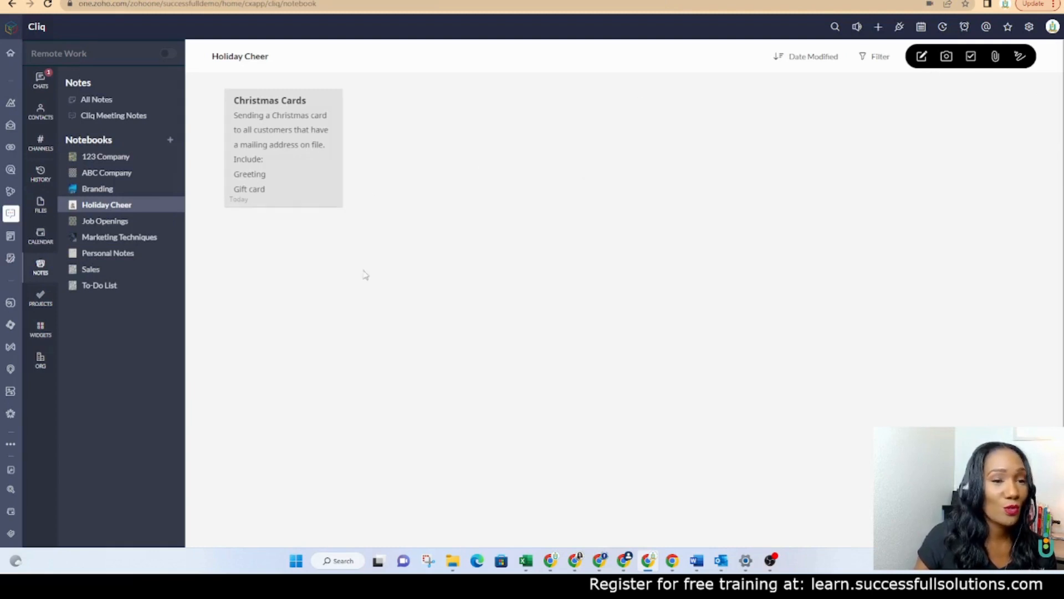
pyautogui.moveTo(380, 289)
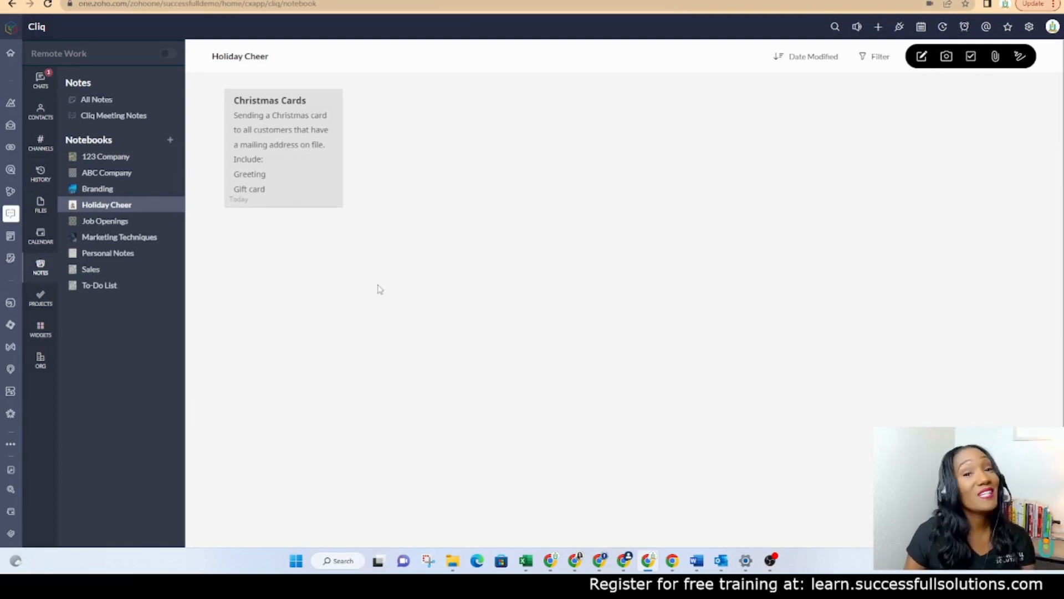
pyautogui.moveTo(398, 261)
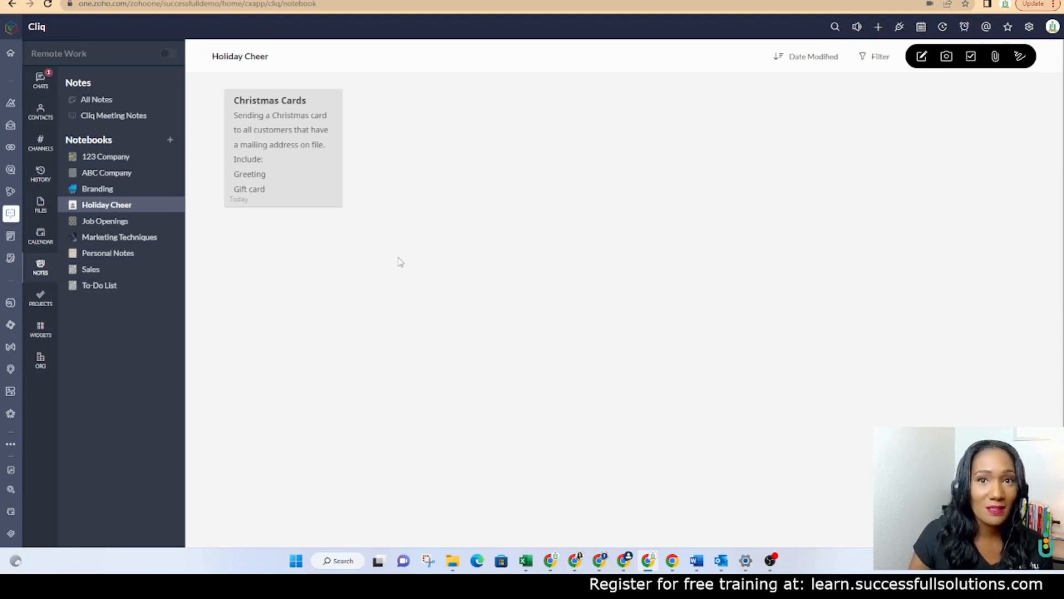
pyautogui.moveTo(104, 221)
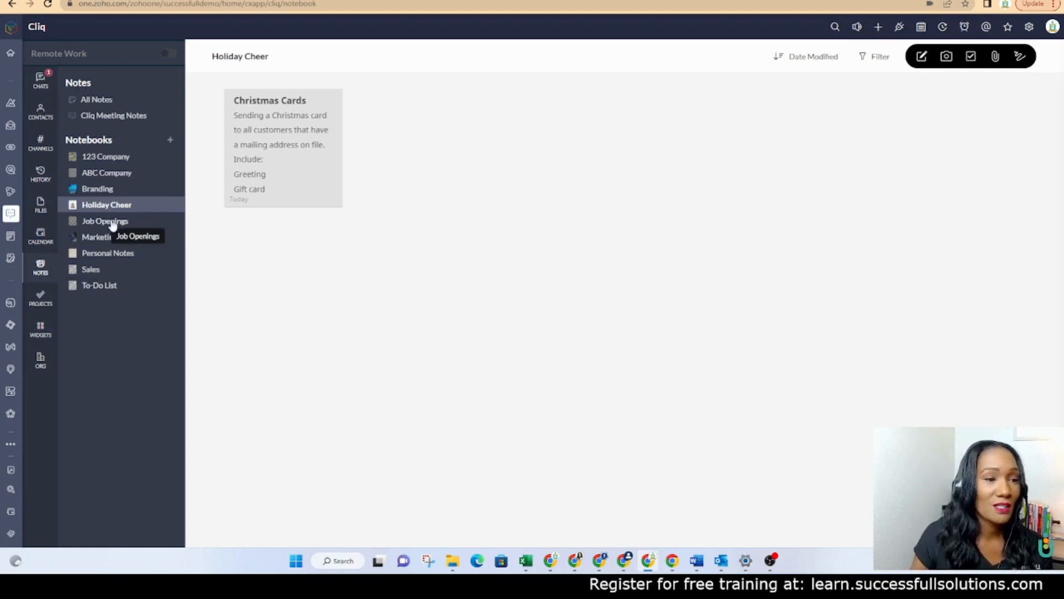
pyautogui.moveTo(494, 286)
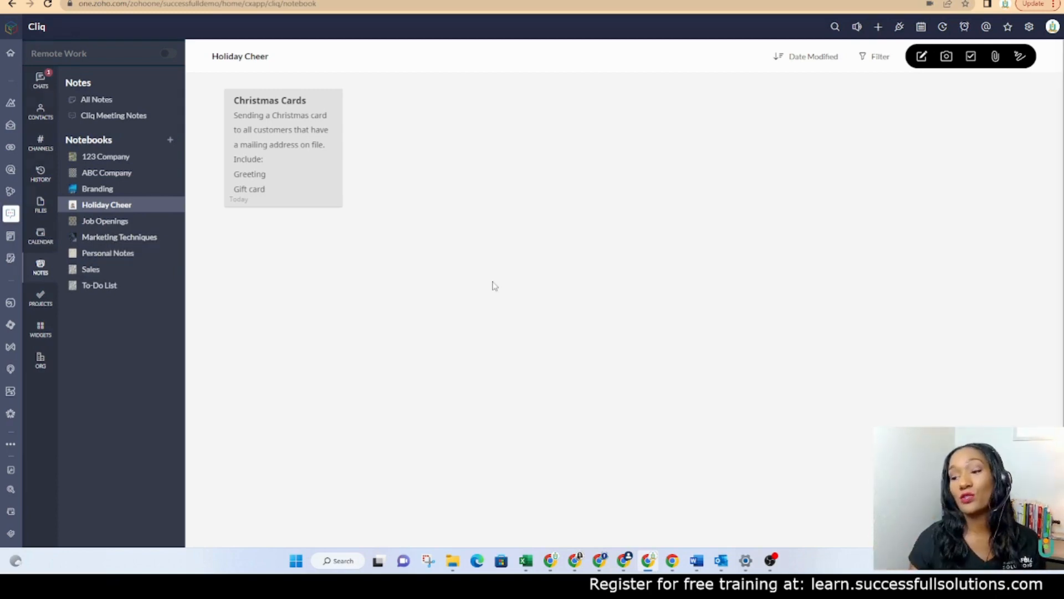
pyautogui.moveTo(40, 298)
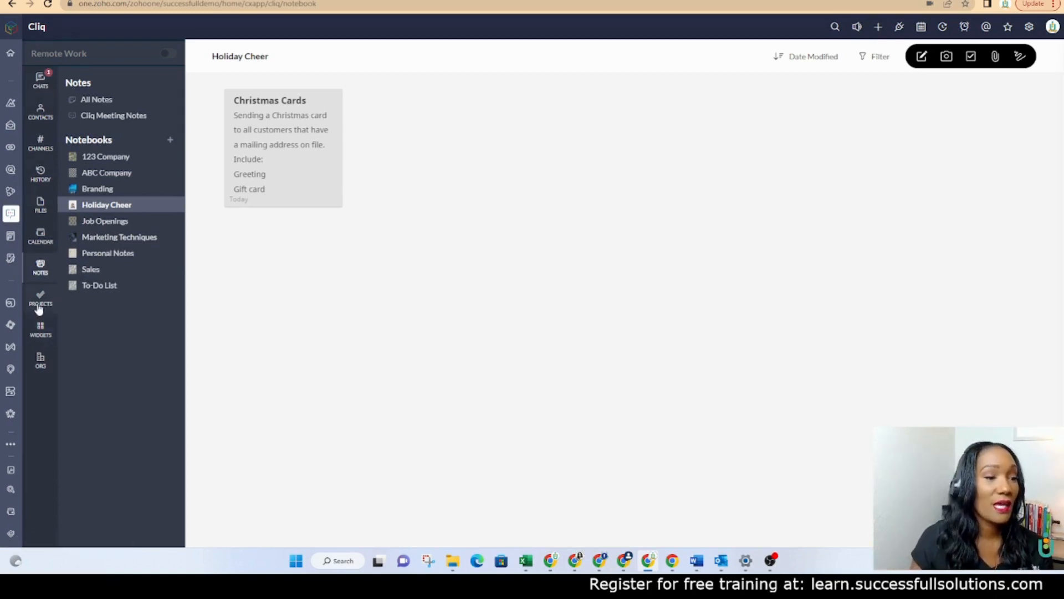
# - Show the Zoho Projects tasks in the Classic list layout instead of Kanban
pyautogui.click(40, 299)
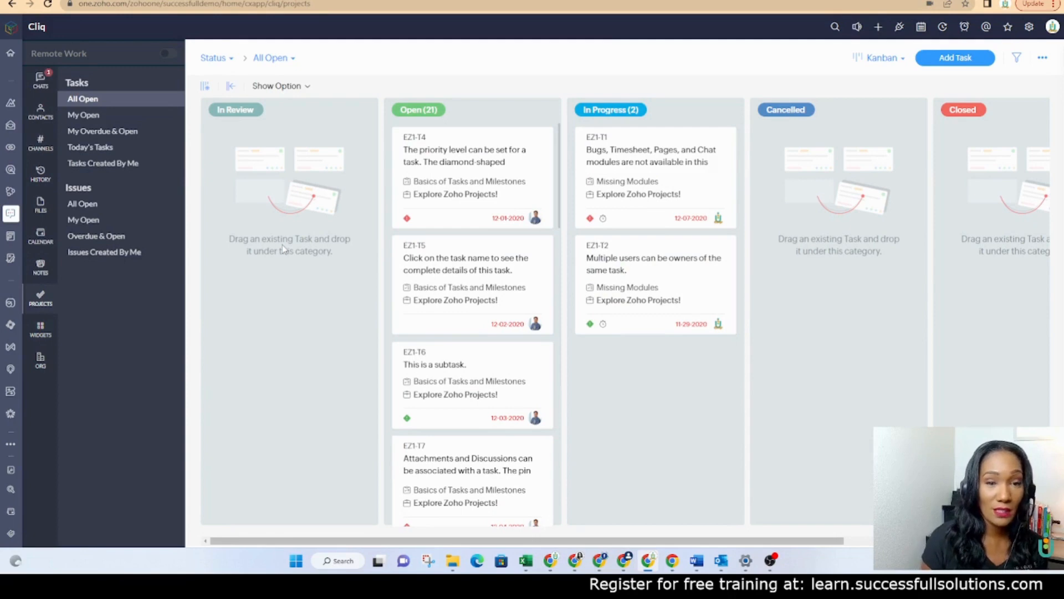
pyautogui.moveTo(397, 122)
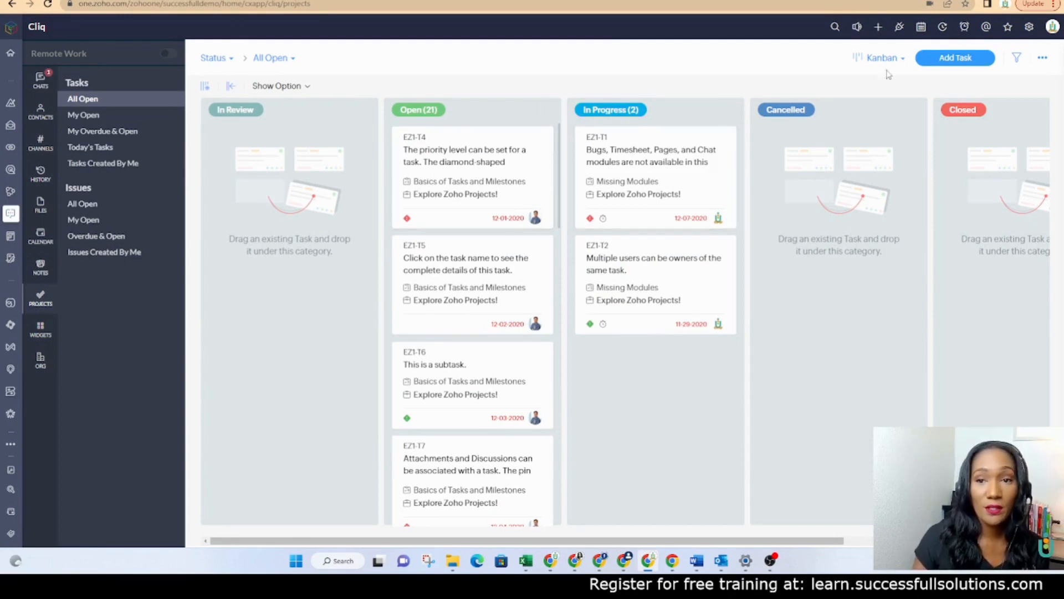
pyautogui.click(881, 58)
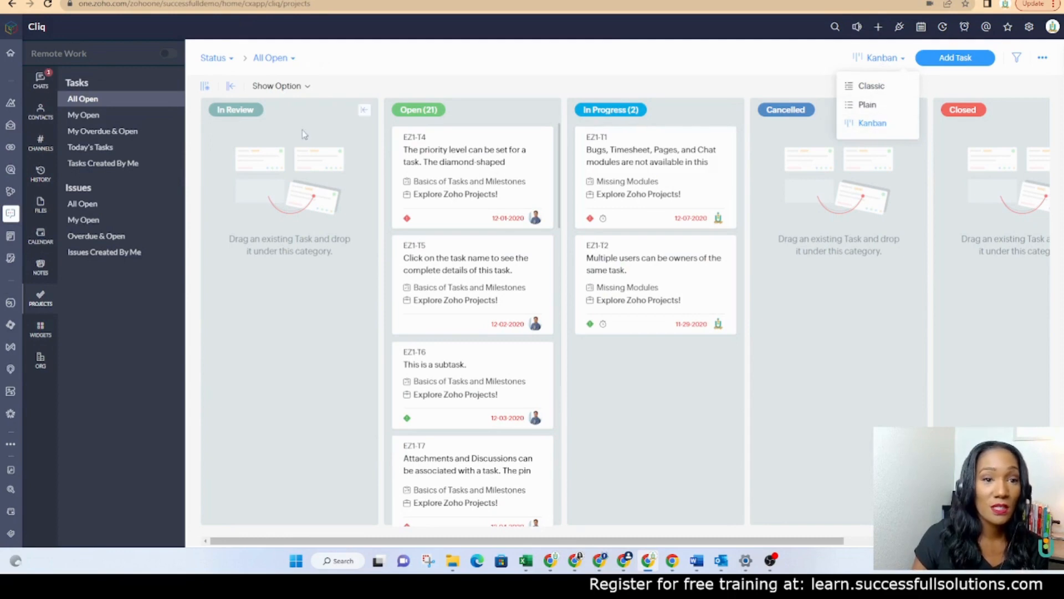
pyautogui.click(872, 85)
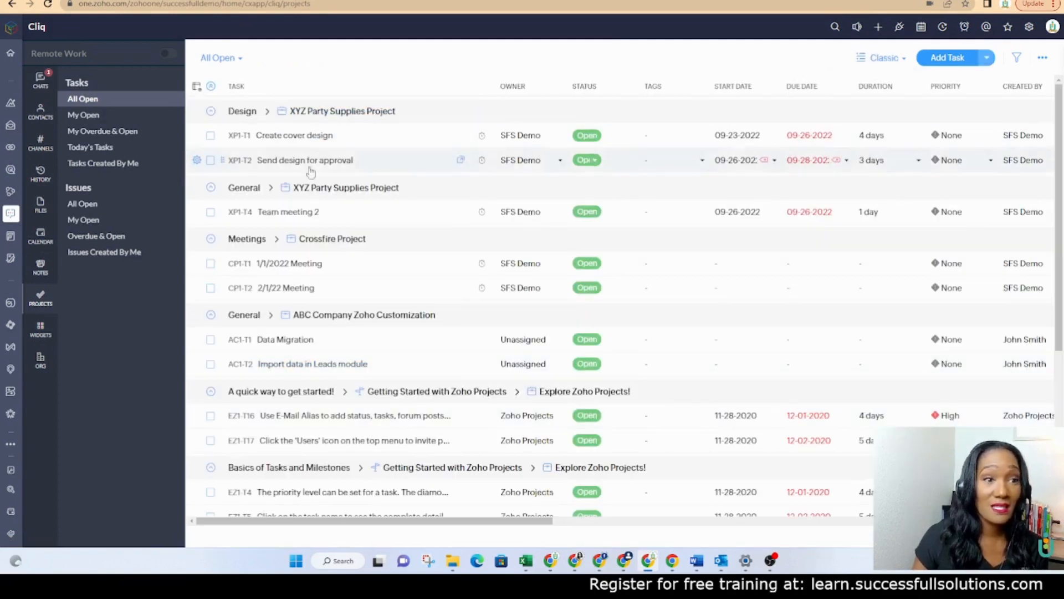
pyautogui.scroll(-3)
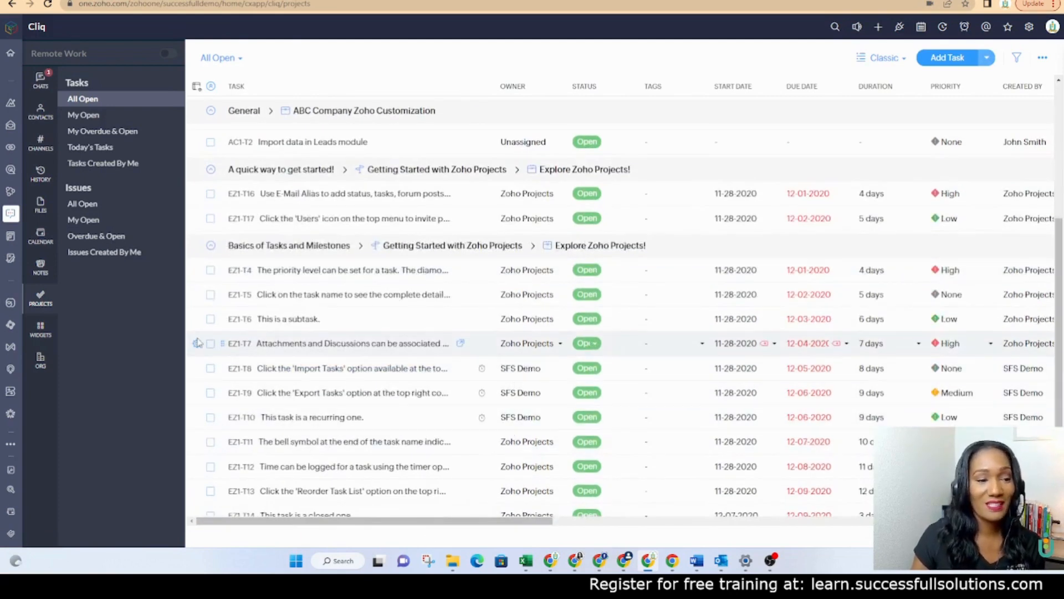
pyautogui.moveTo(533, 318)
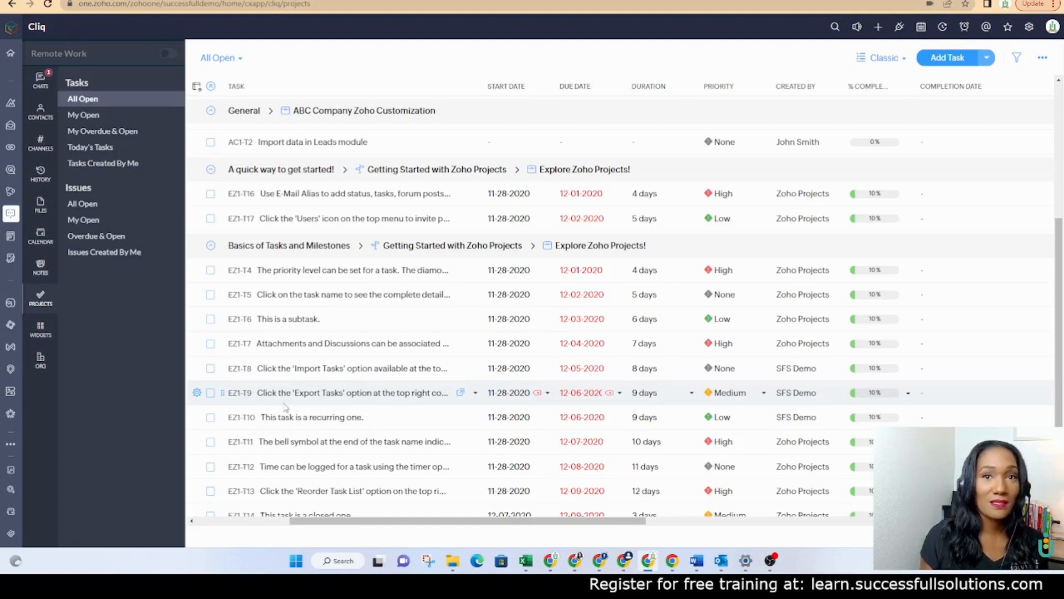
pyautogui.moveTo(333, 392)
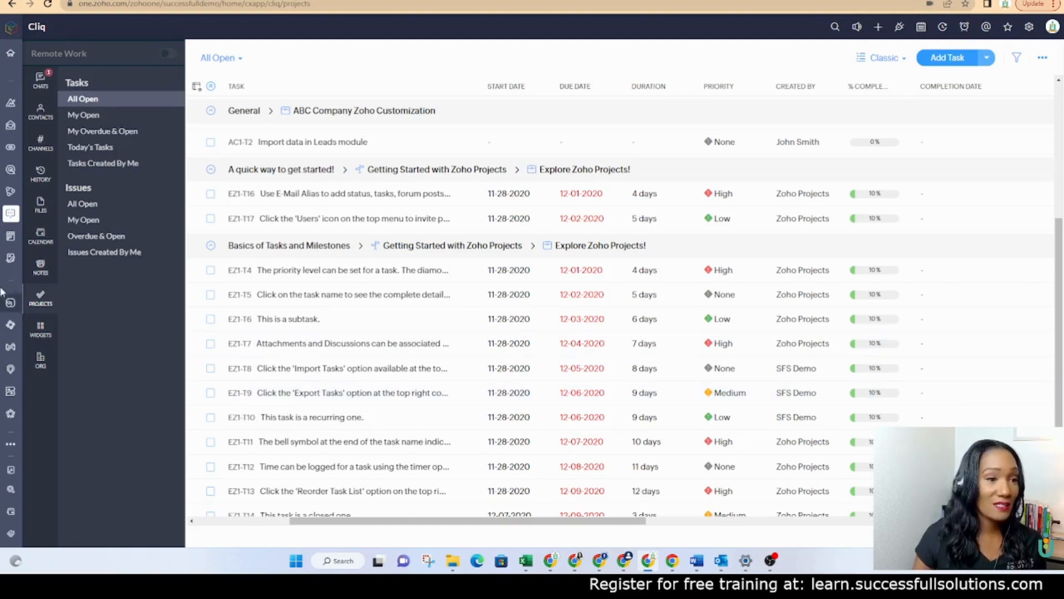
pyautogui.moveTo(40, 173)
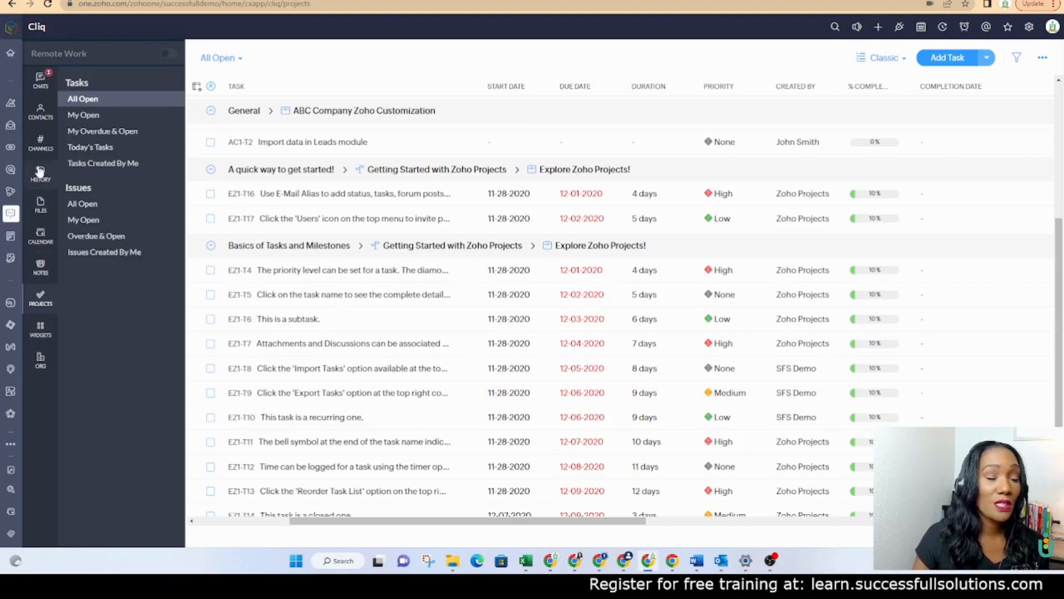
pyautogui.moveTo(600, 245)
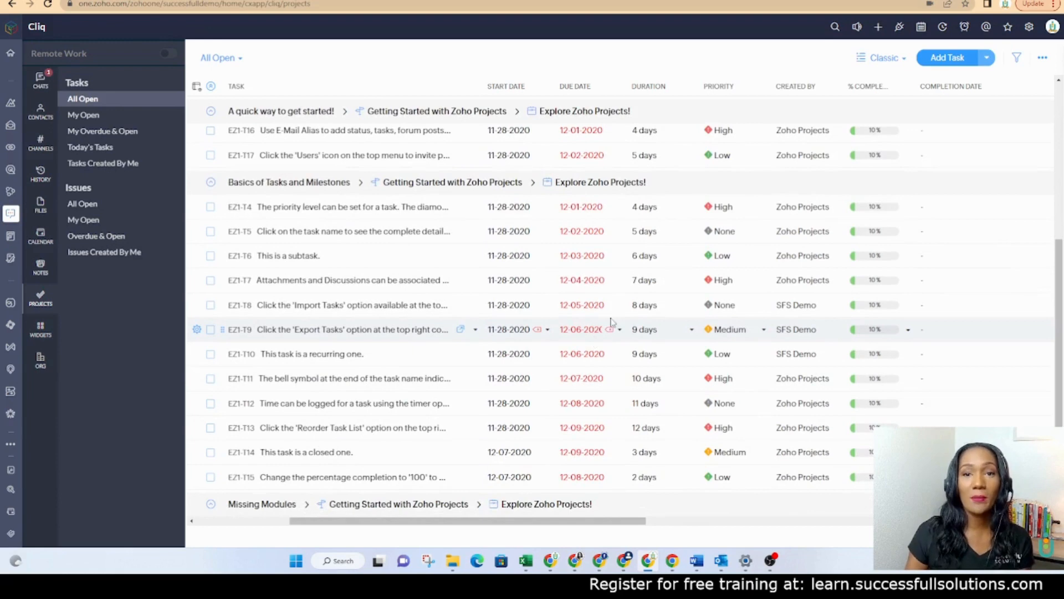
pyautogui.moveTo(648, 329)
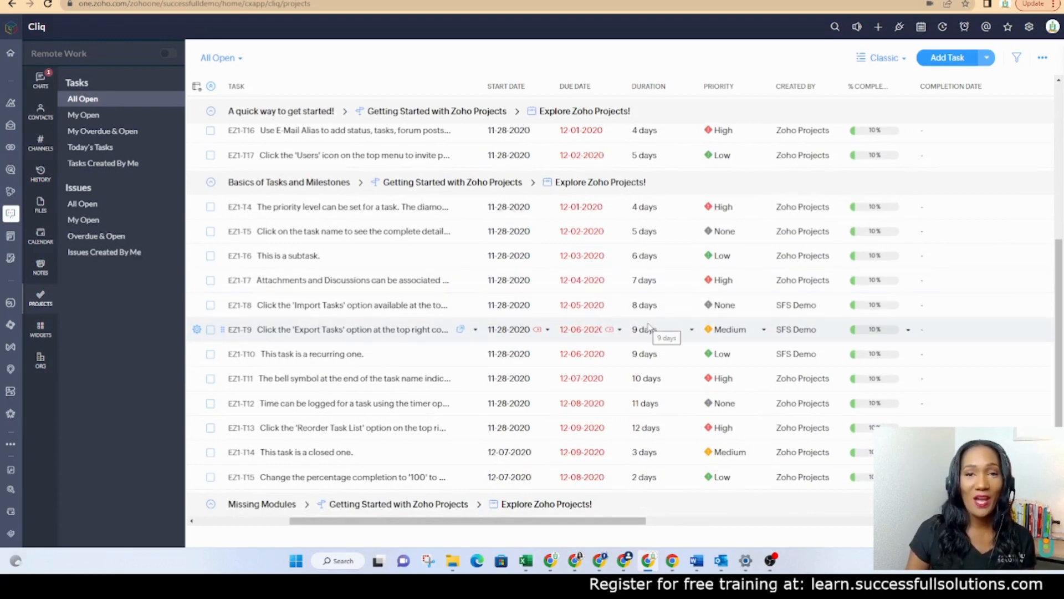